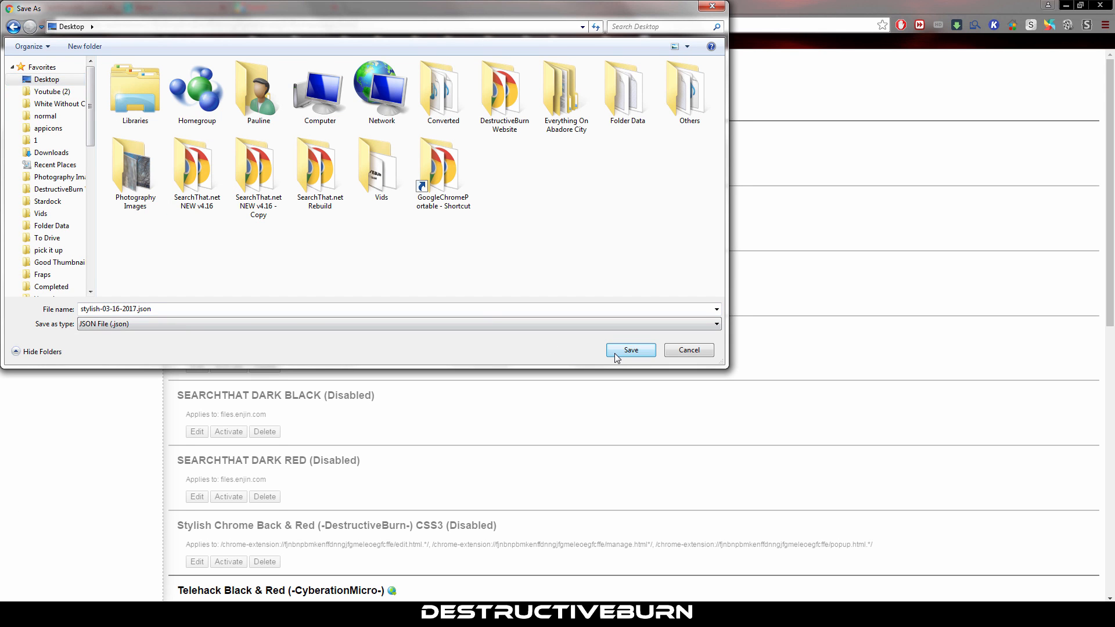
Save the exported Stylish styles as stylish-03-16-2017.json on the Desktop.
{"action": "left_click", "coordinate": [631, 349]}
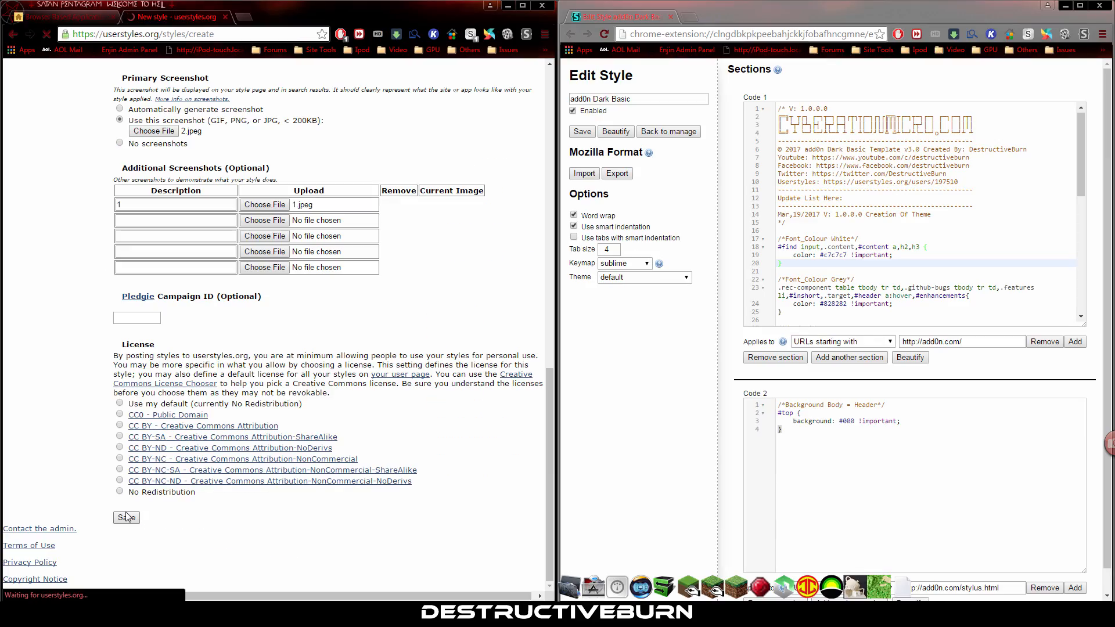
{"action": "left_click", "coordinate": [125, 518]}
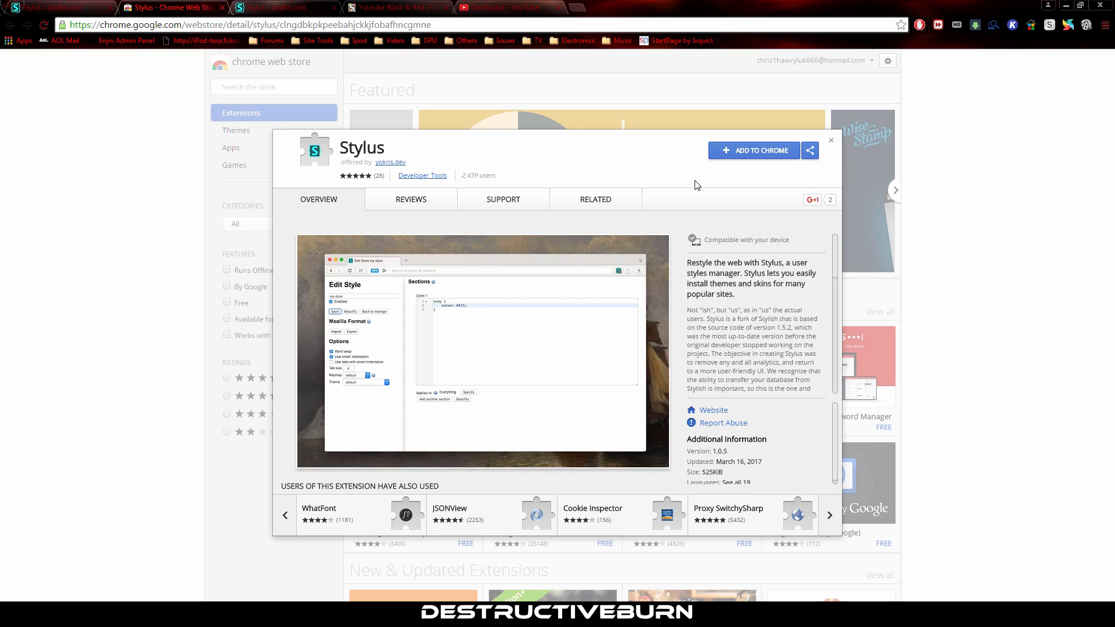
Add Stylus to Chrome, confirm the extension, and go to the Youtube Black & Red style page.
{"action": "left_click", "coordinate": [754, 150]}
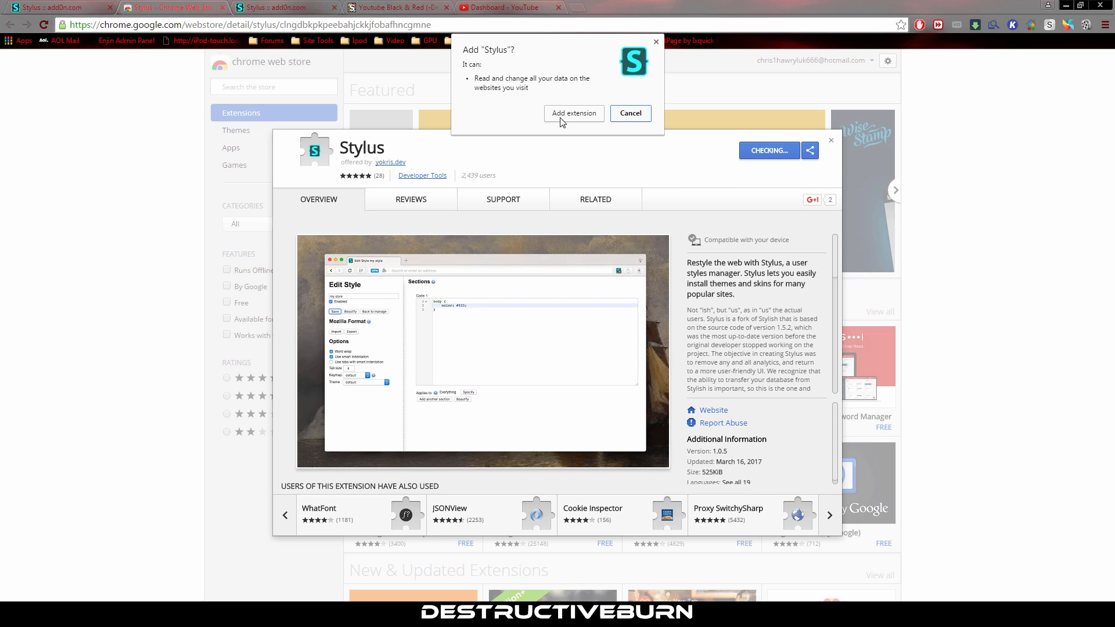
{"action": "left_click", "coordinate": [574, 114]}
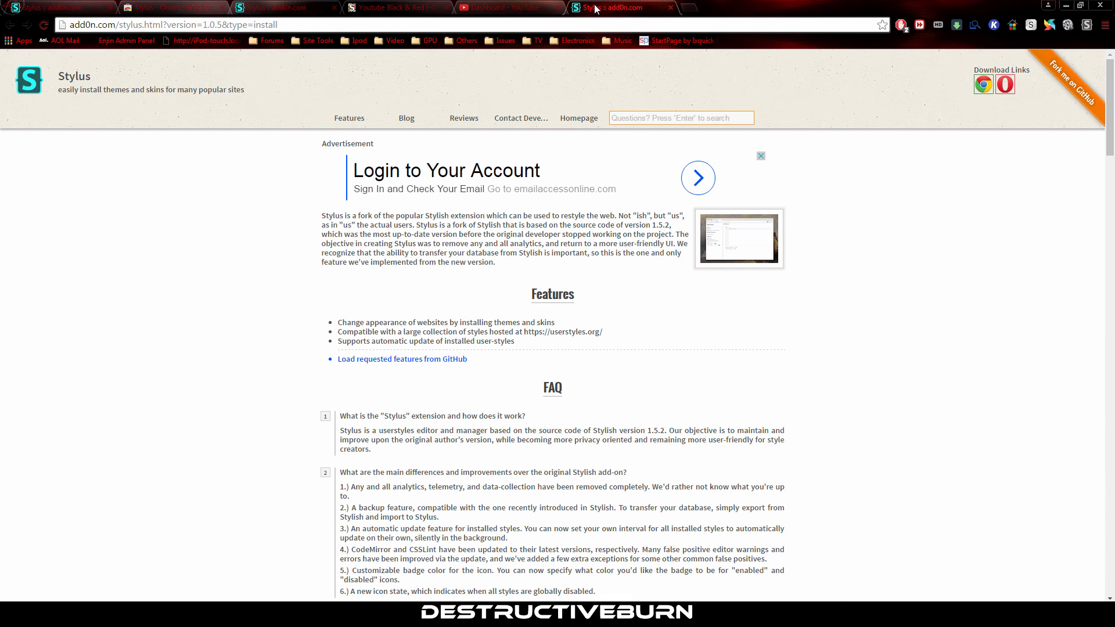
{"action": "left_click", "coordinate": [407, 7]}
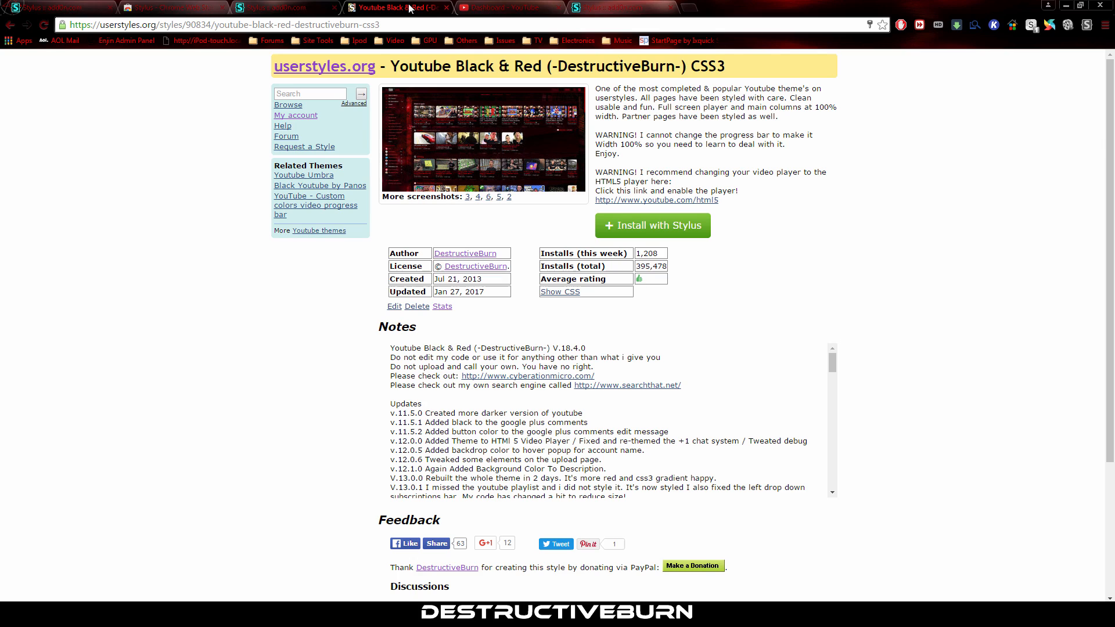
{"action": "mouse_move", "coordinate": [585, 128]}
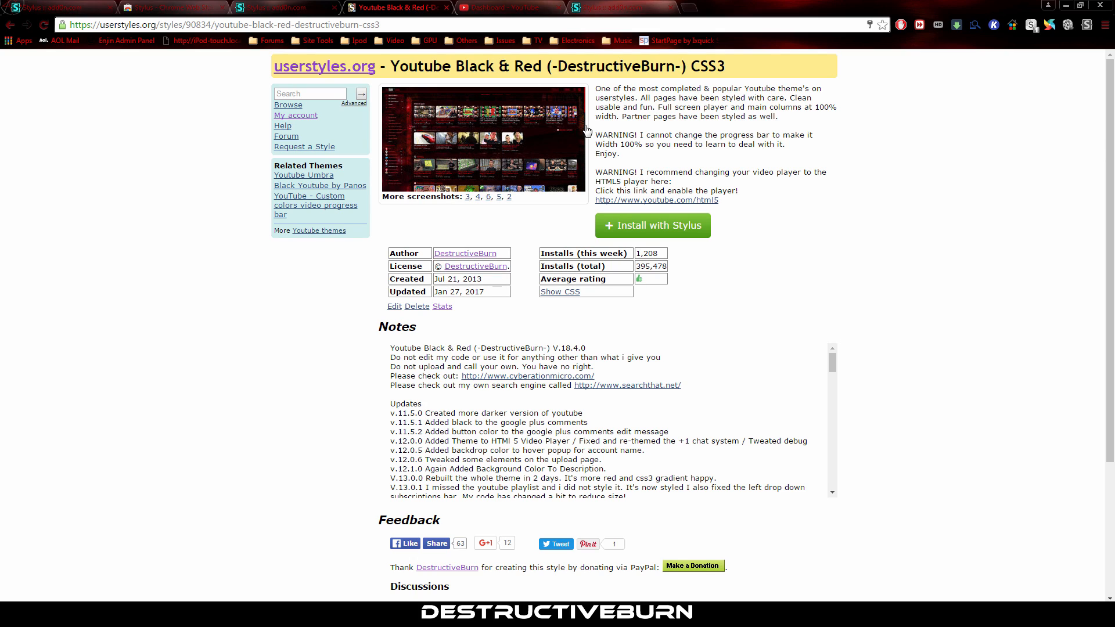
{"action": "mouse_move", "coordinate": [644, 229]}
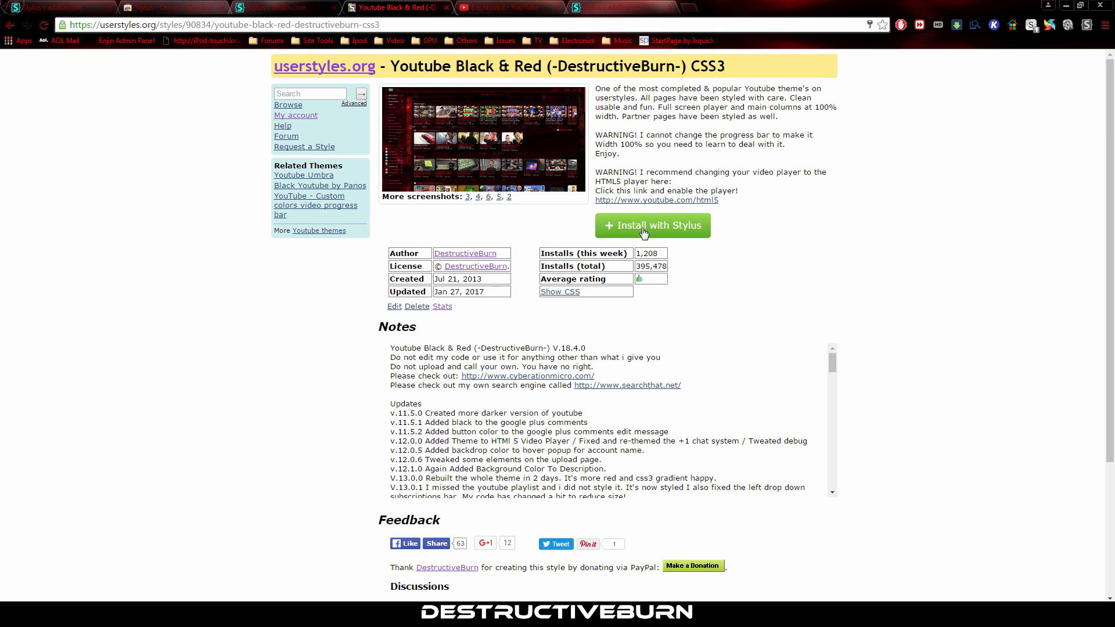
Install Youtube Black & Red with Stylus, confirm, and bring up the YouTube dashboard.
{"action": "left_click", "coordinate": [653, 226]}
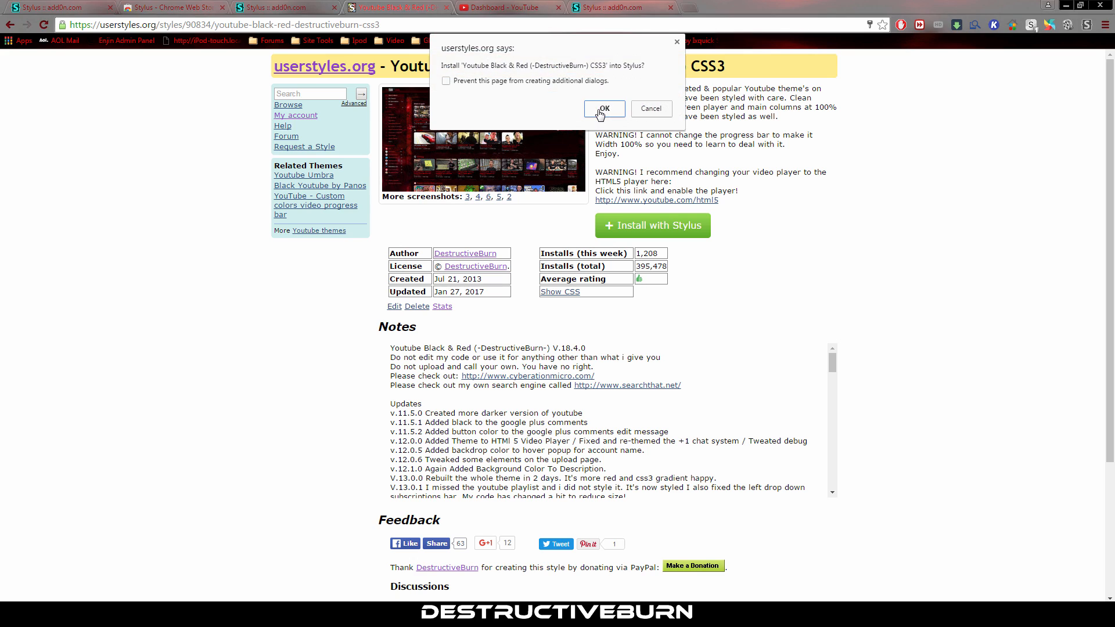
{"action": "left_click", "coordinate": [605, 110]}
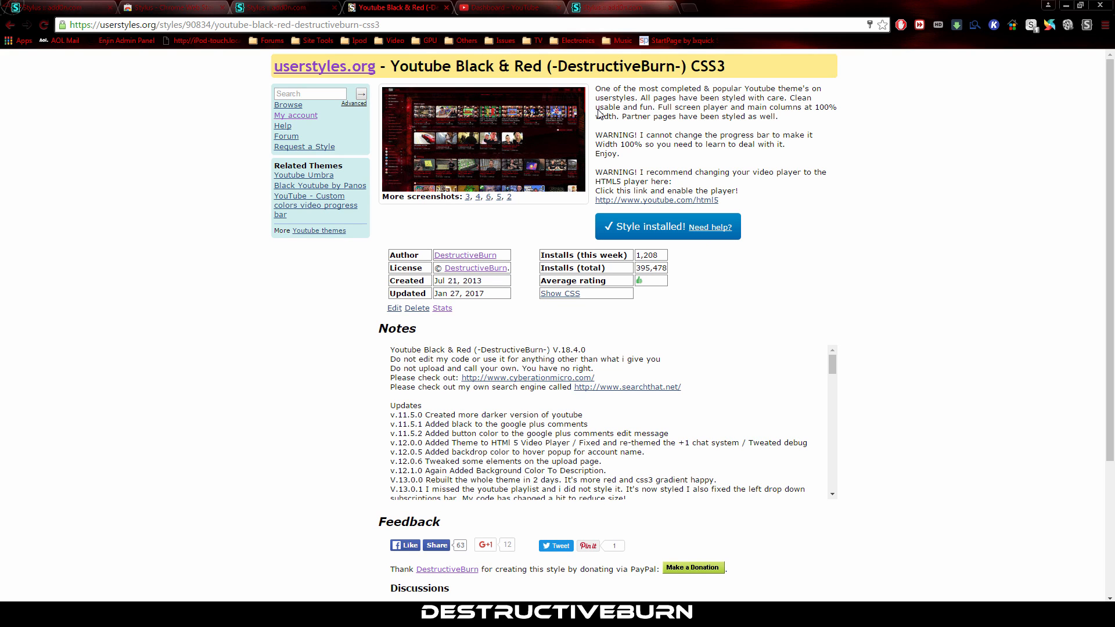
{"action": "left_click", "coordinate": [505, 7]}
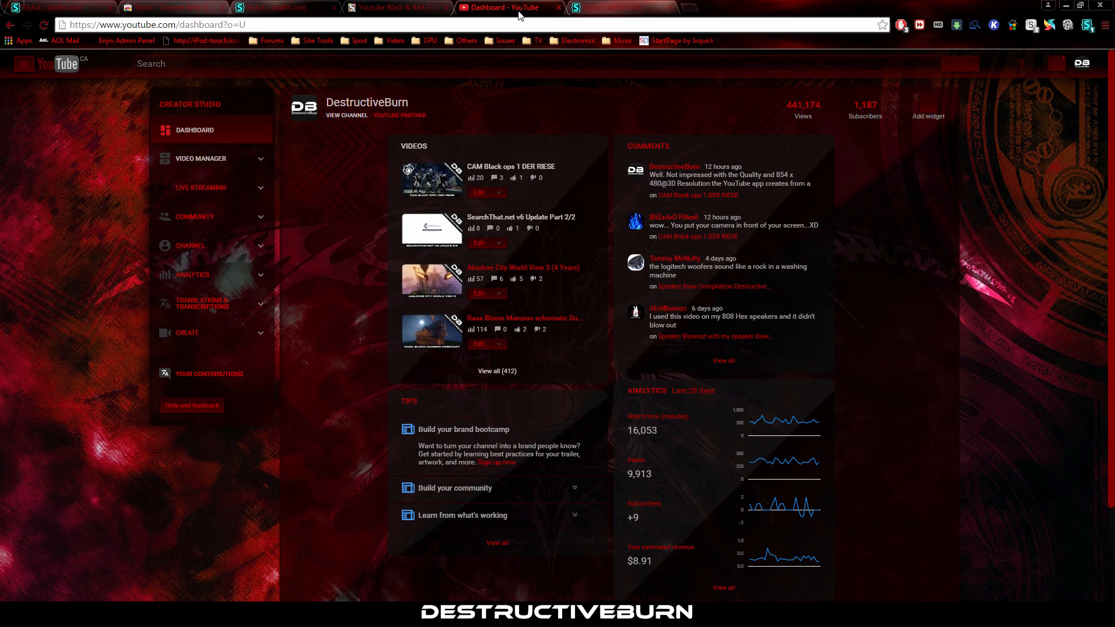
{"action": "mouse_move", "coordinate": [1099, 36]}
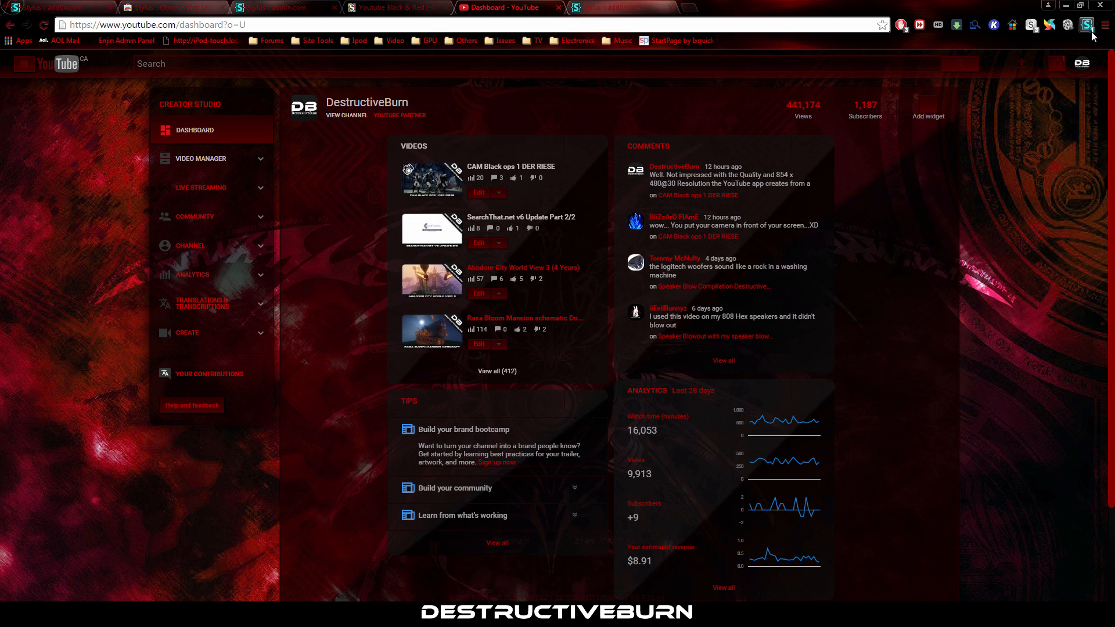
{"action": "mouse_move", "coordinate": [1087, 25]}
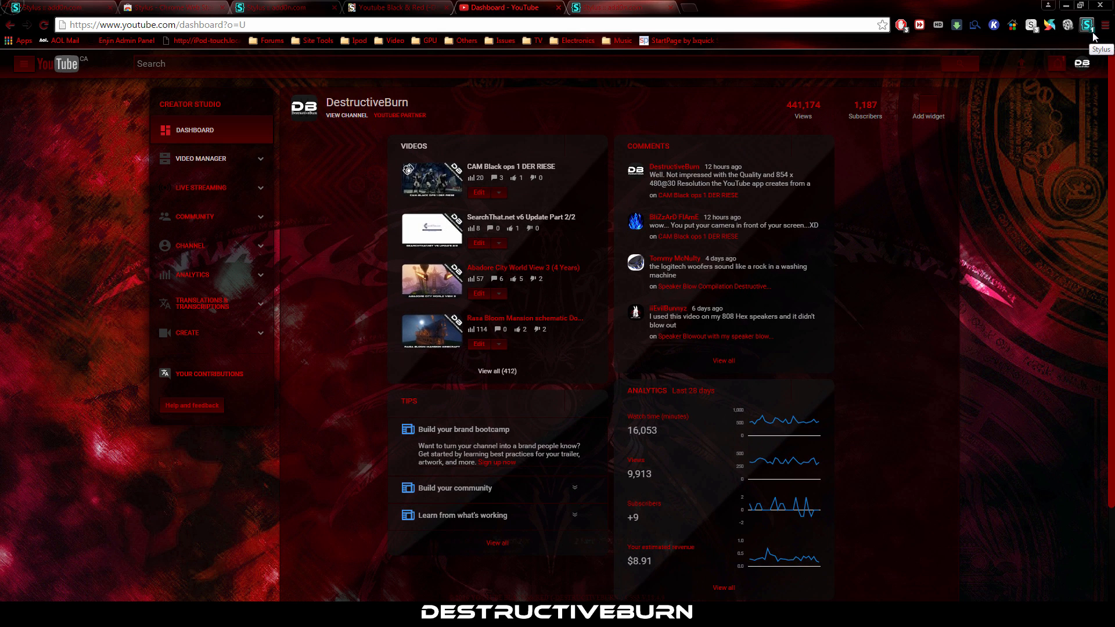
{"action": "left_click", "coordinate": [1086, 25]}
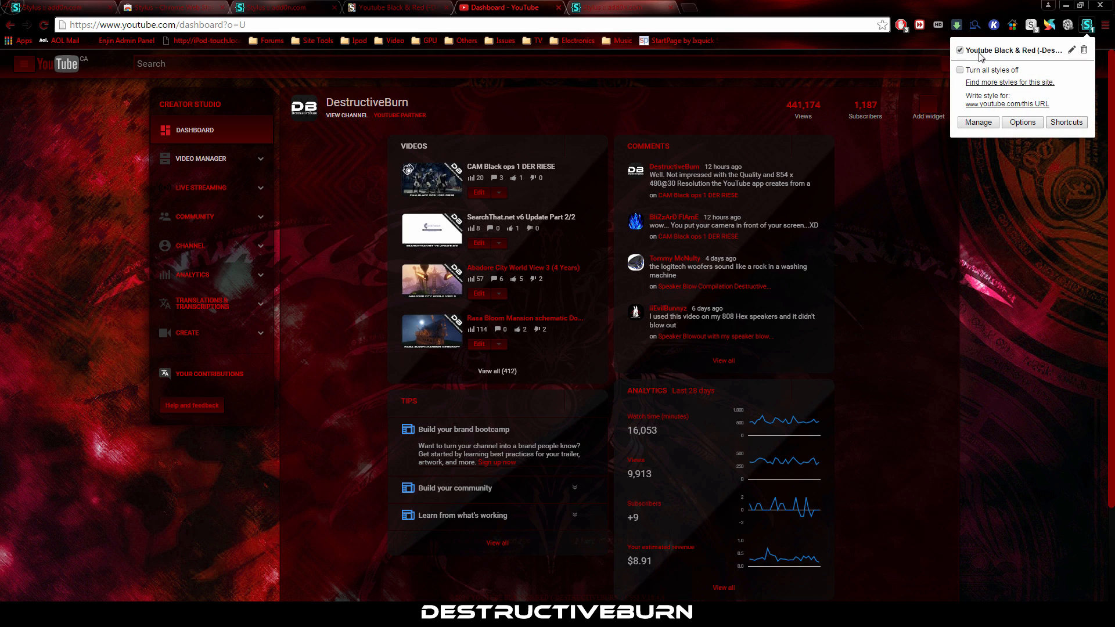
{"action": "left_click", "coordinate": [961, 49]}
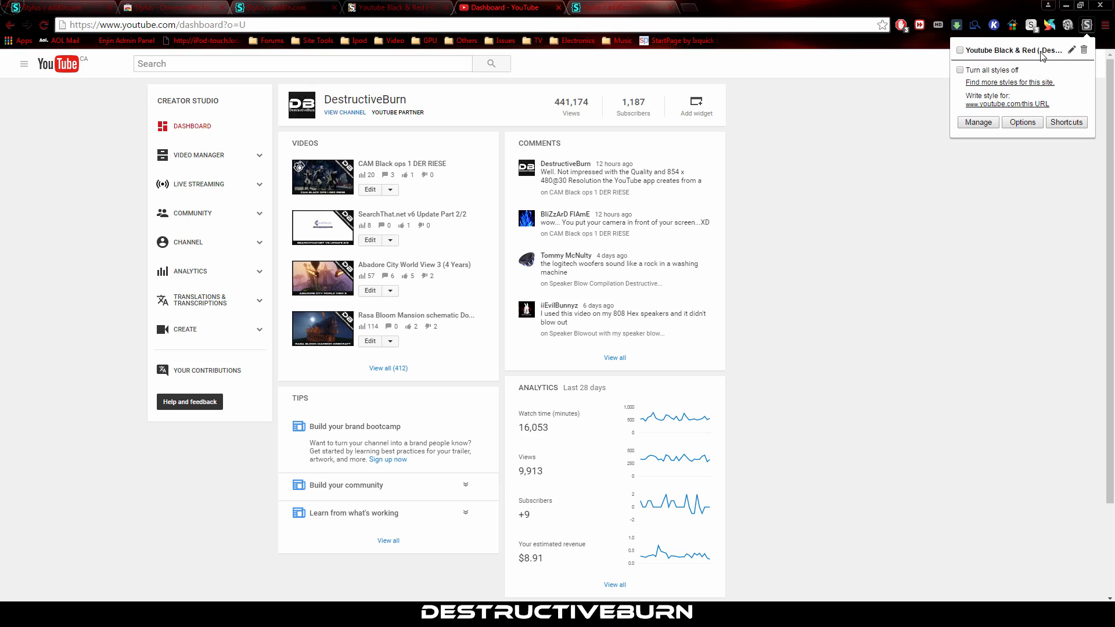
{"action": "mouse_move", "coordinate": [1085, 49]}
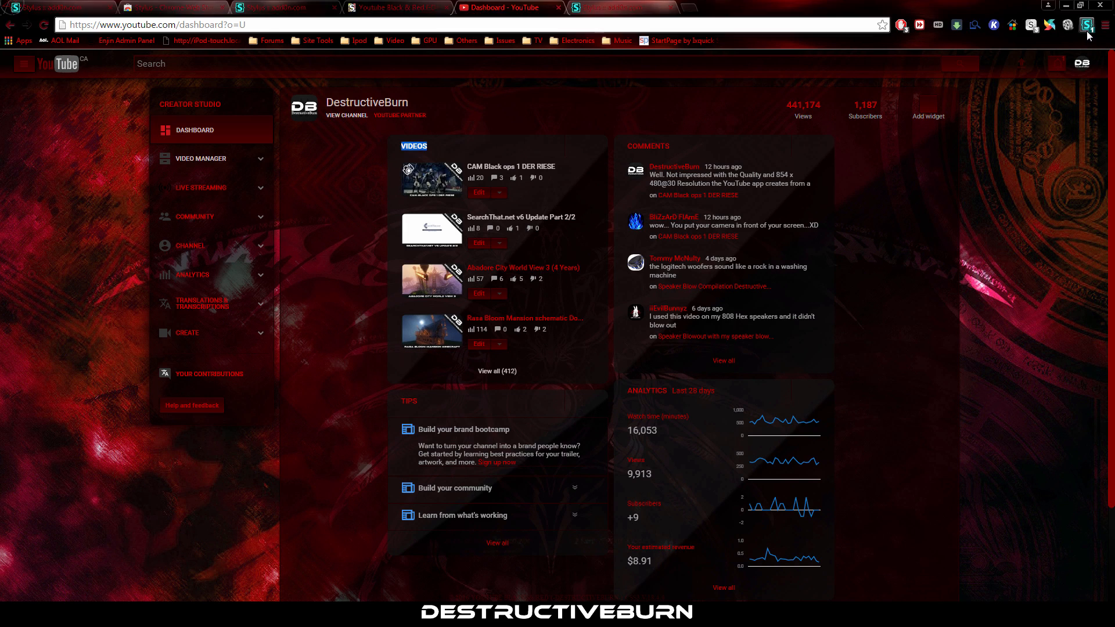
{"action": "left_click", "coordinate": [1086, 24]}
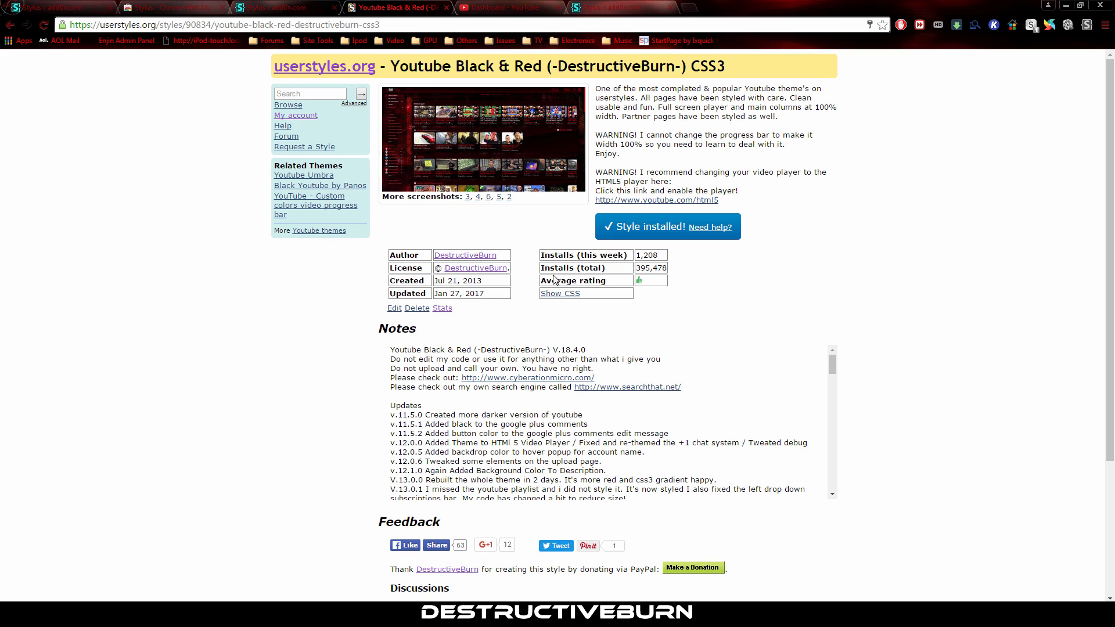
Reveal the style's CSS, then start a new Stylus style for the YouTube dashboard URL.
{"action": "left_click", "coordinate": [559, 293]}
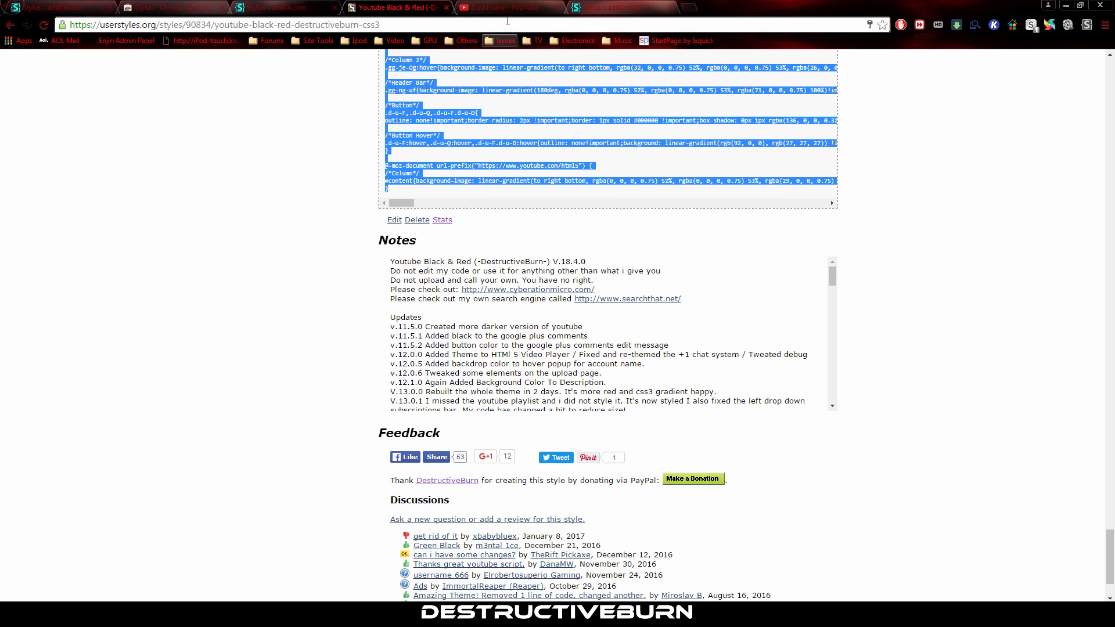
{"action": "left_click", "coordinate": [502, 10]}
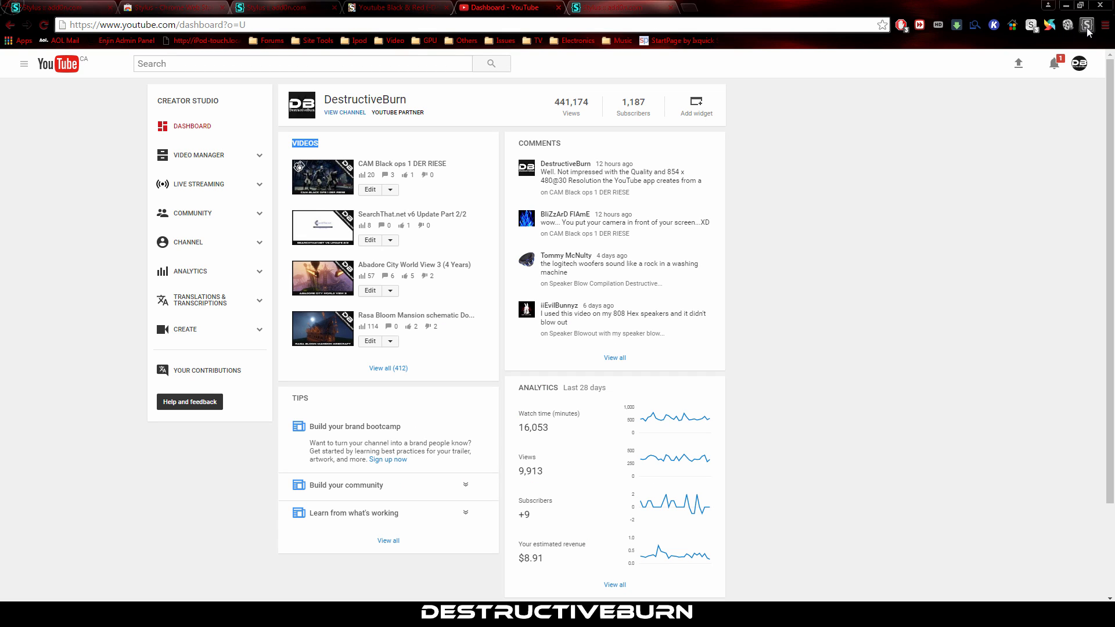
{"action": "left_click", "coordinate": [1087, 26]}
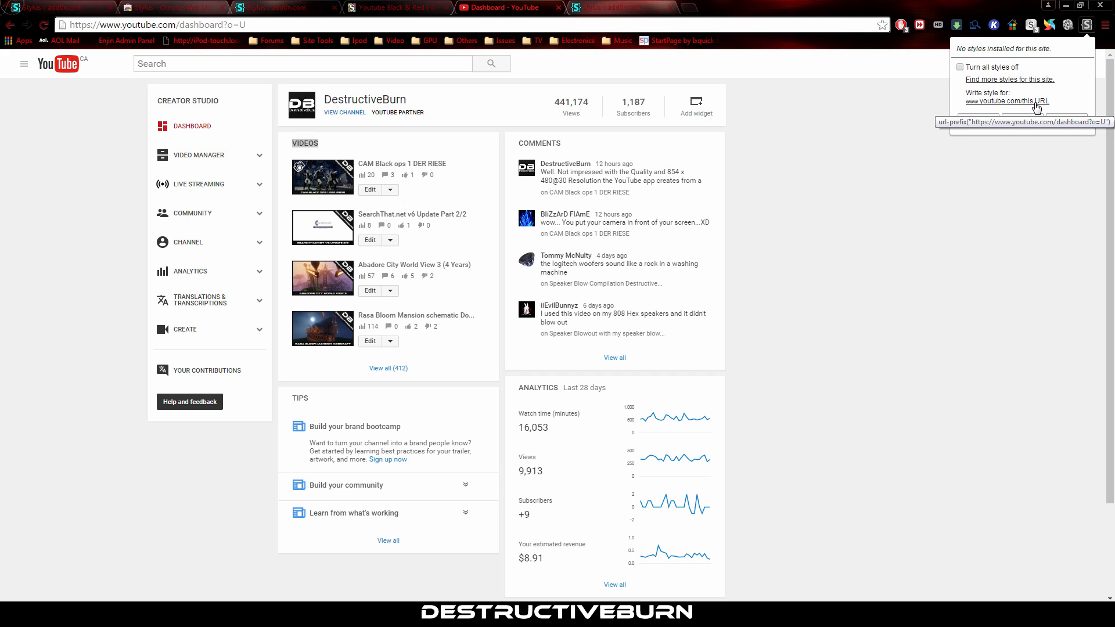
{"action": "left_click", "coordinate": [1020, 101]}
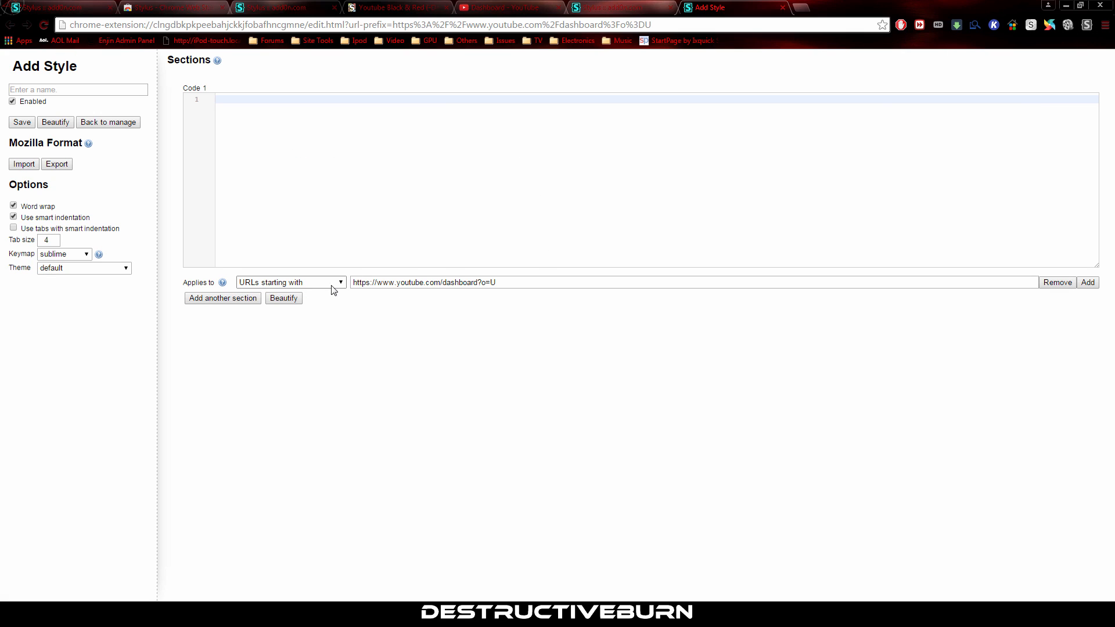
Name the style demo for youtube.com, overwrite it with the imported Mozilla-format code, and save.
{"action": "type", "text": "youtube.com"}
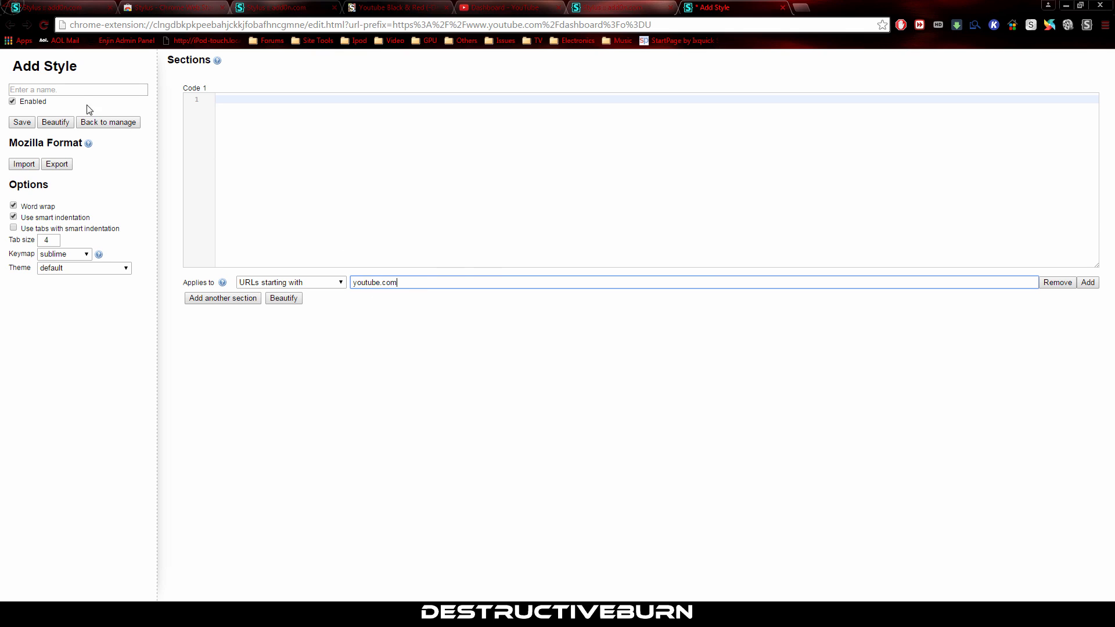
{"action": "type", "text": "demo"}
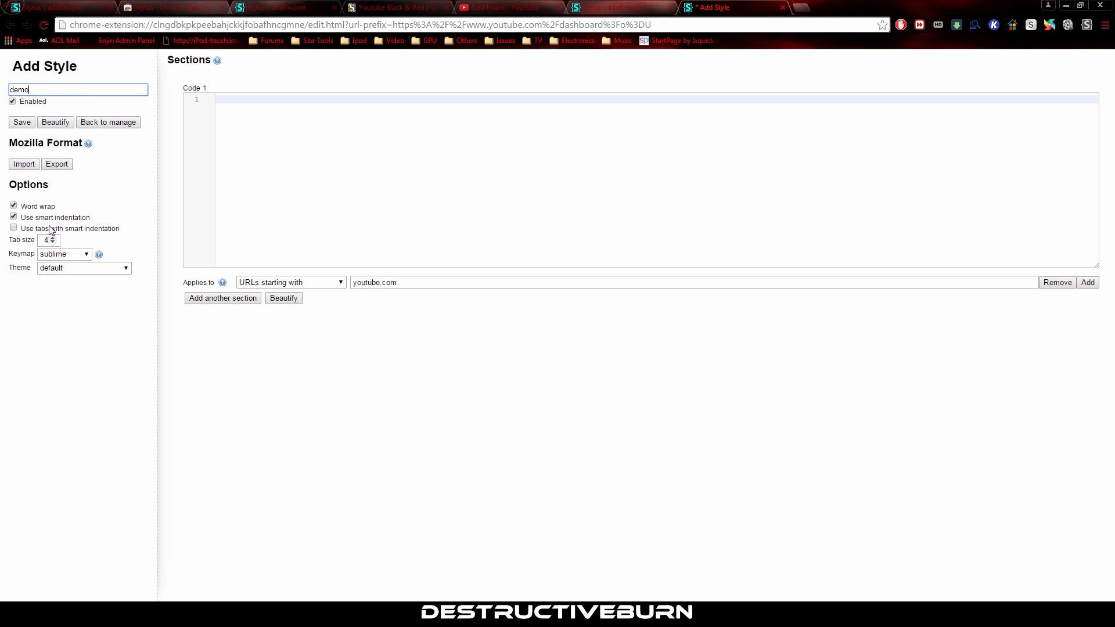
{"action": "left_click", "coordinate": [24, 163]}
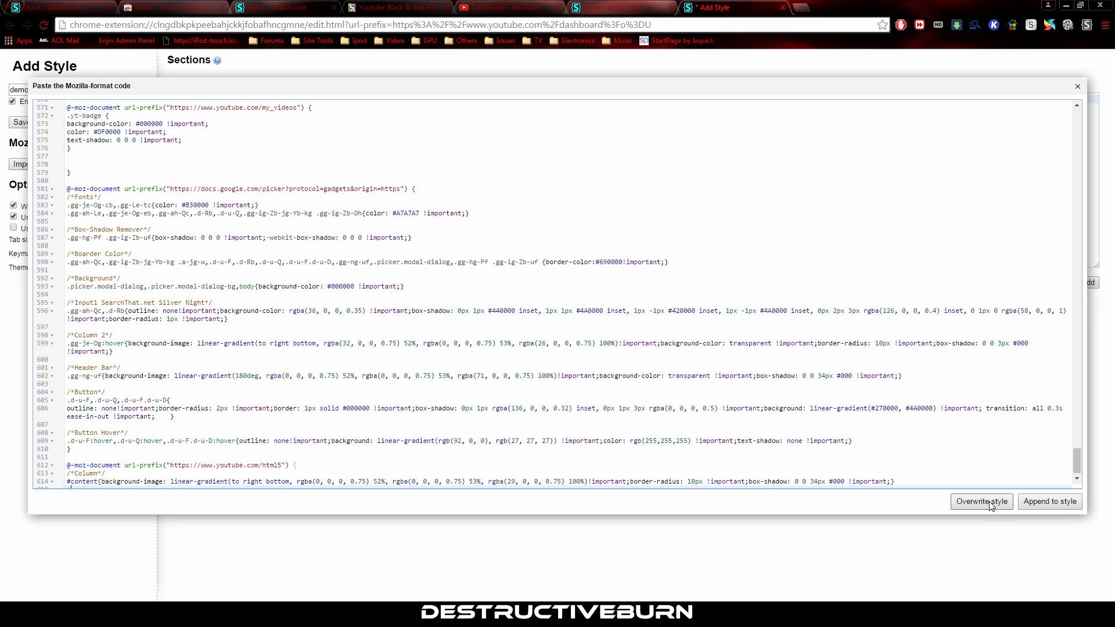
{"action": "left_click", "coordinate": [982, 502]}
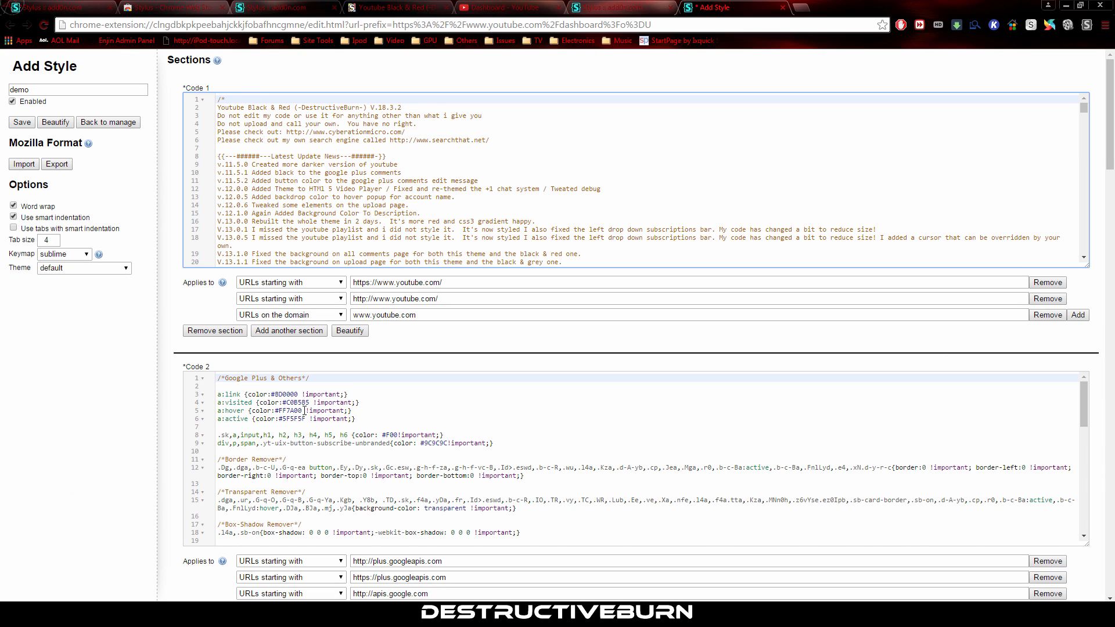
{"action": "scroll", "scroll_direction": "down", "scroll_amount": 3}
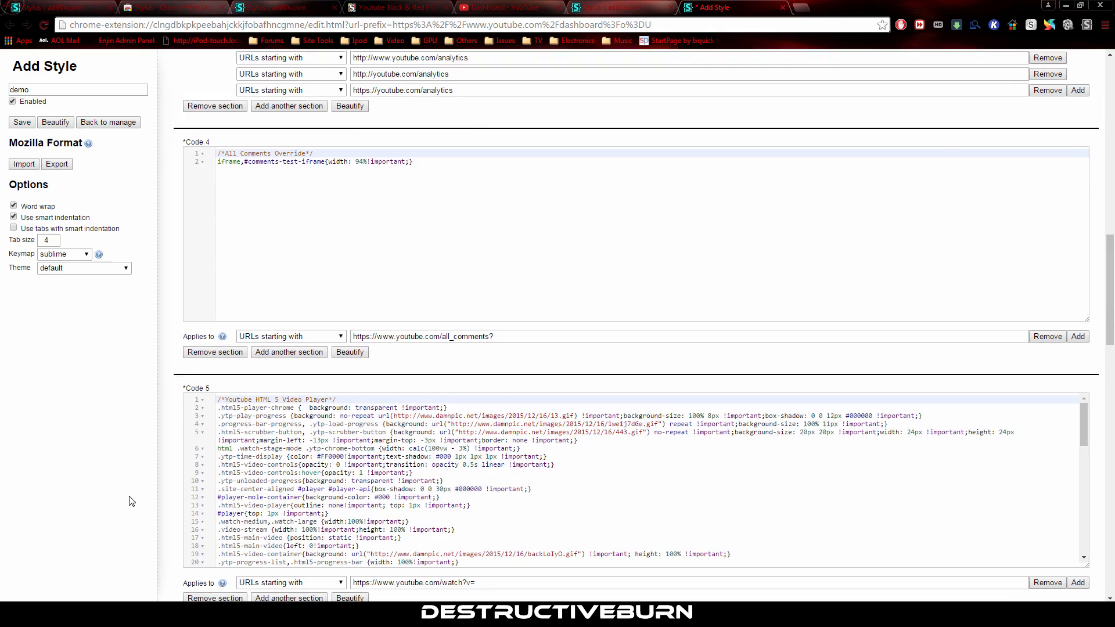
{"action": "scroll", "scroll_direction": "down", "scroll_amount": 3}
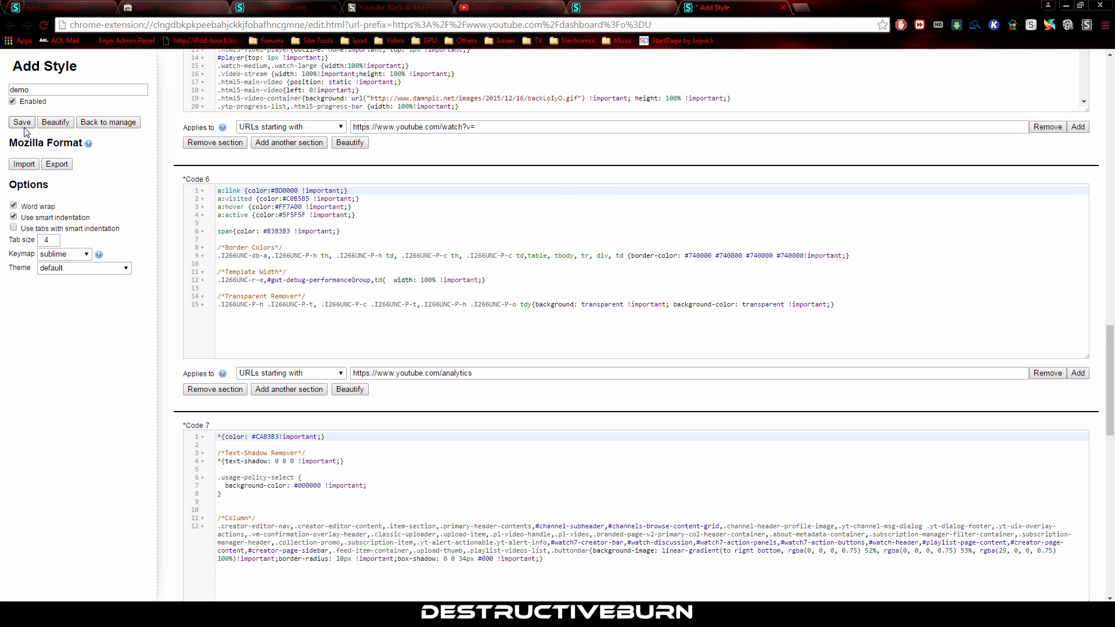
{"action": "left_click", "coordinate": [504, 6]}
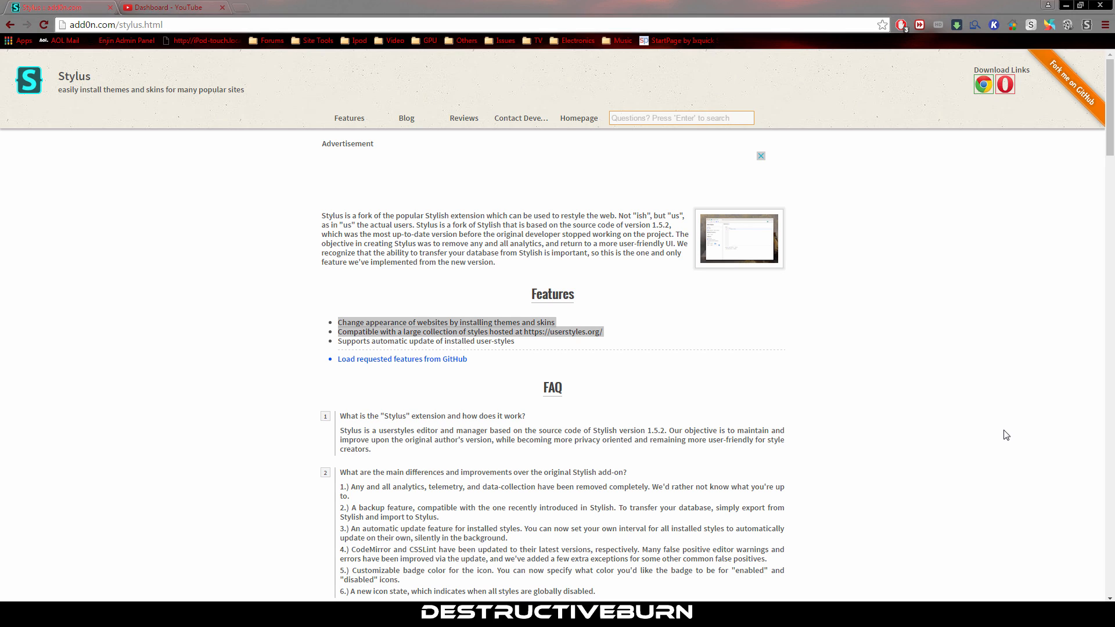
{"action": "mouse_move", "coordinate": [1087, 24]}
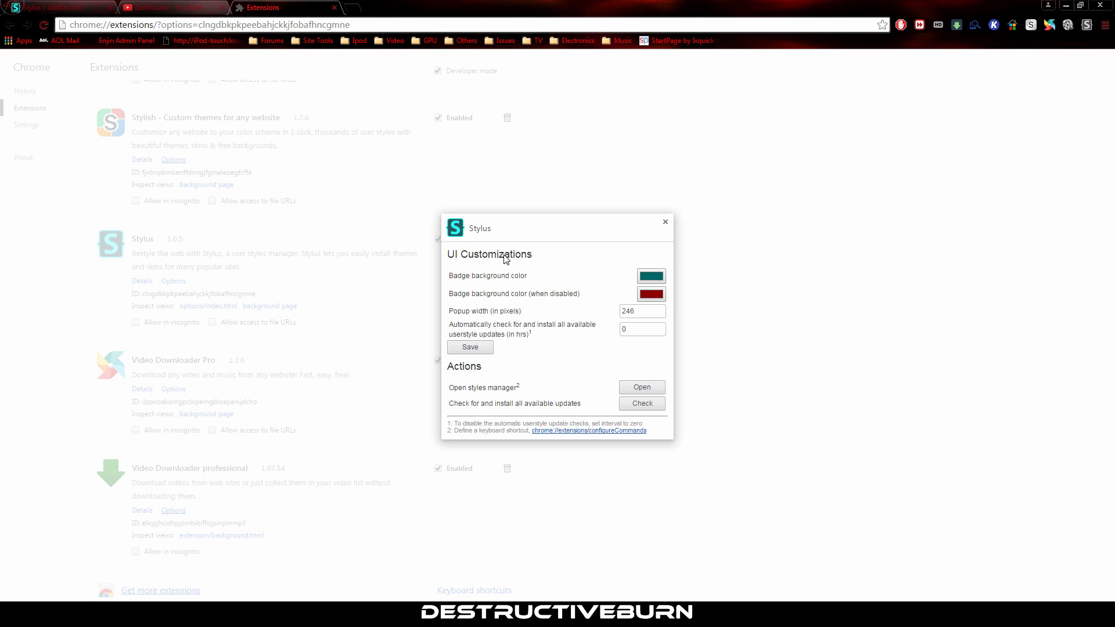
{"action": "mouse_move", "coordinate": [475, 307]}
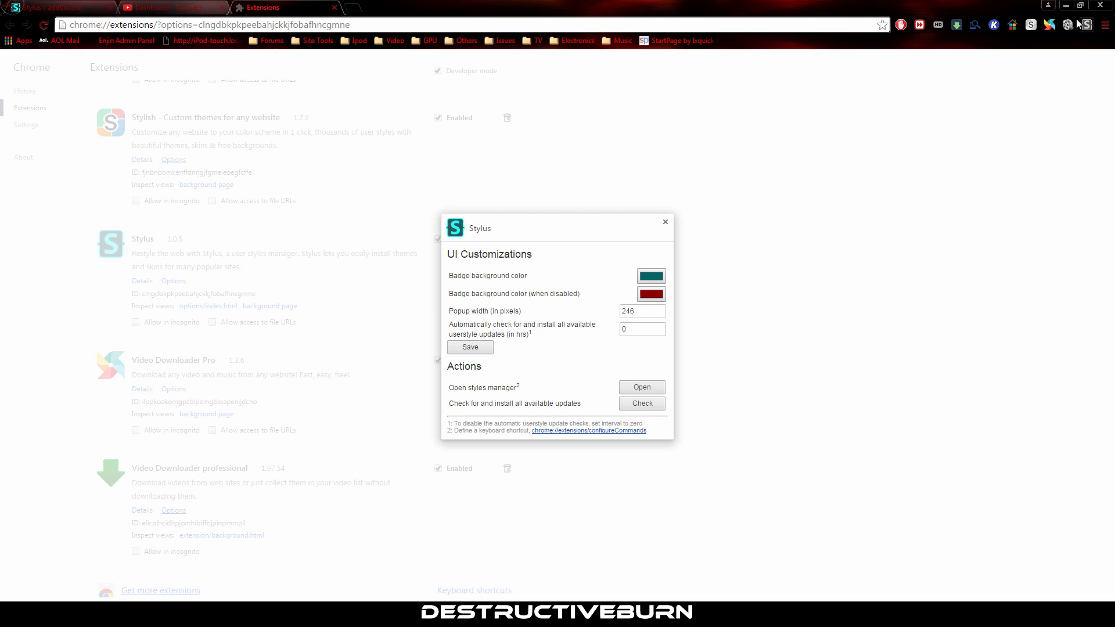
Review Stylus's badge and update options, then return to the add0n.com Stylus page.
{"action": "left_click", "coordinate": [1087, 25]}
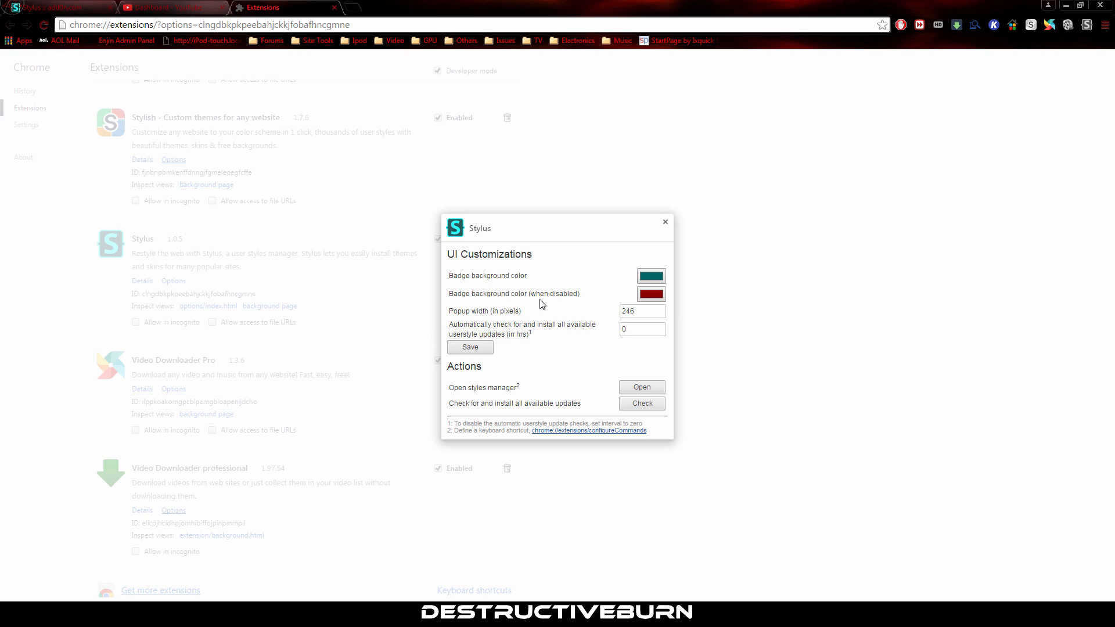
{"action": "left_click", "coordinate": [163, 7]}
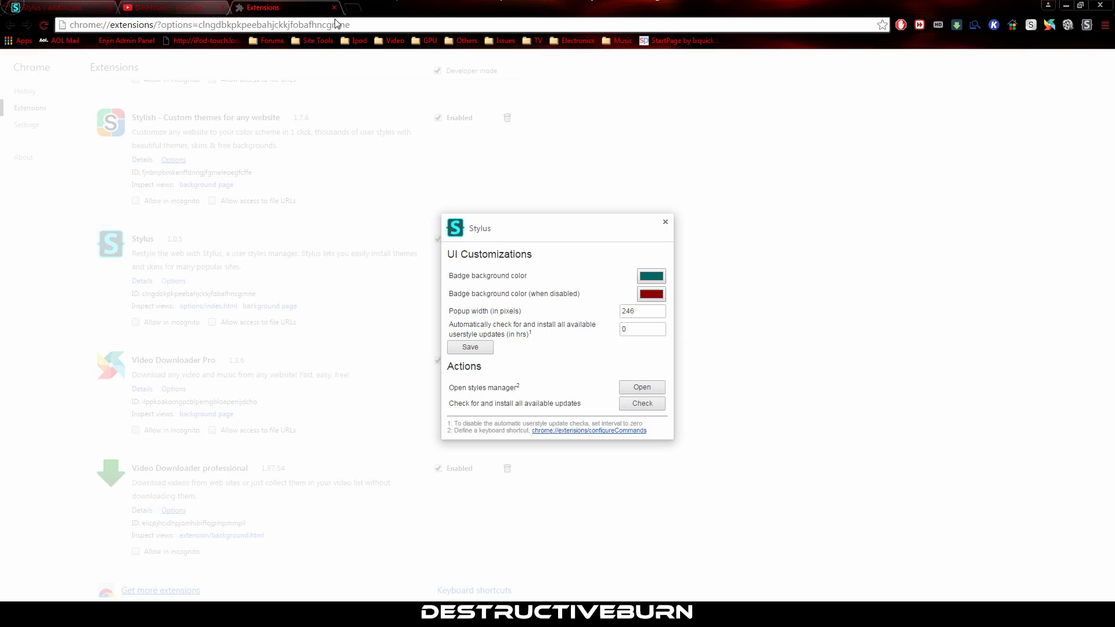
{"action": "left_click", "coordinate": [651, 276]}
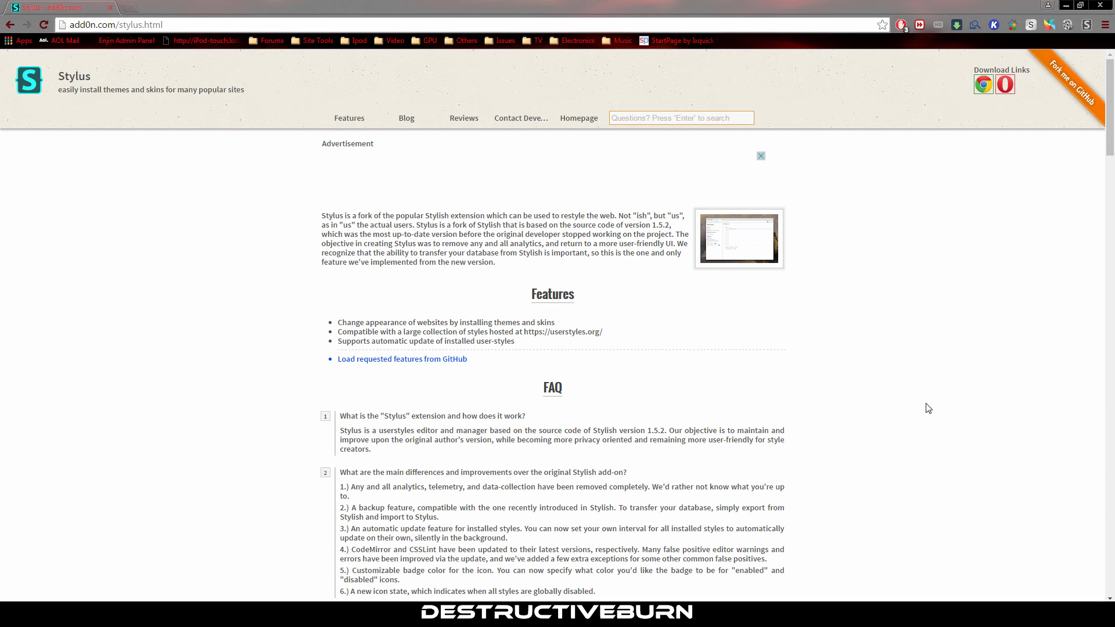
{"action": "mouse_move", "coordinate": [1086, 26]}
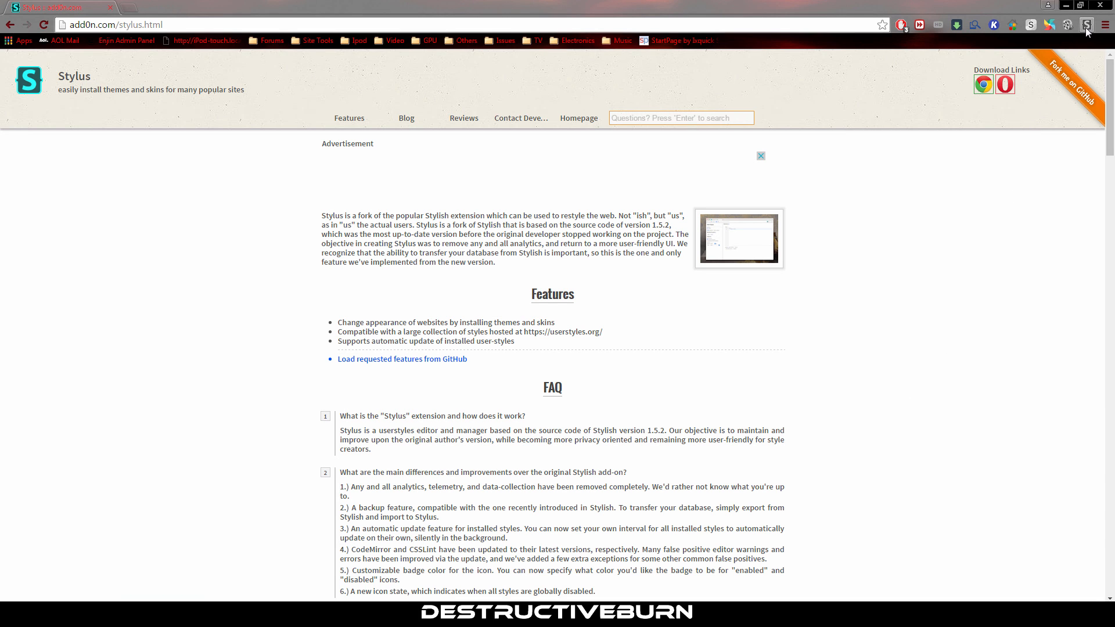
Open the empty Stylus styles manager and check its Options UI dialog.
{"action": "left_click", "coordinate": [1085, 25]}
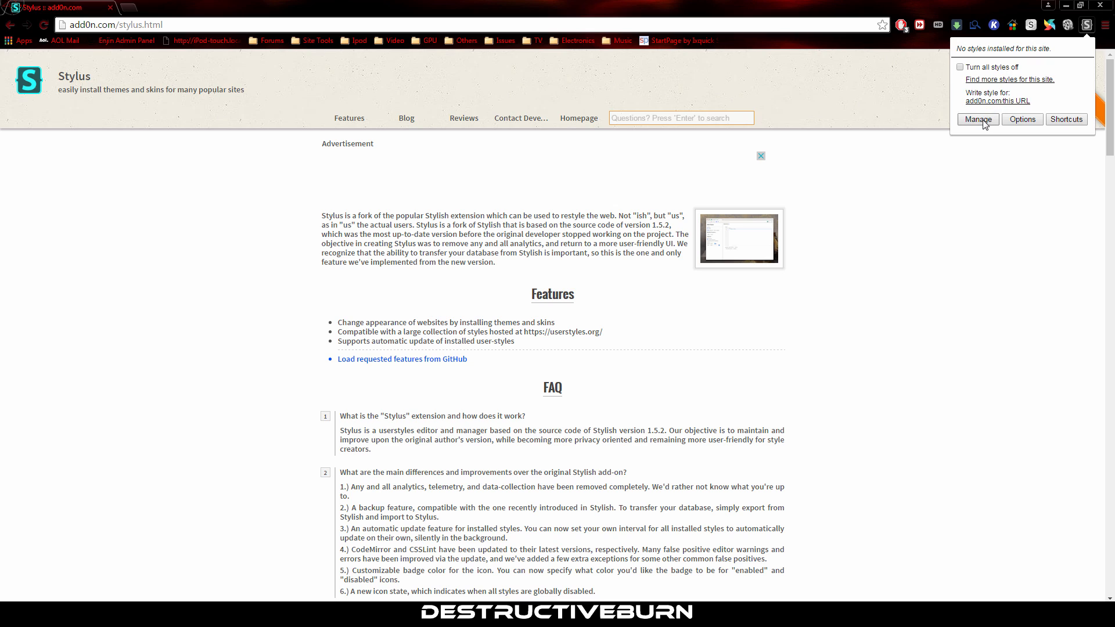
{"action": "left_click", "coordinate": [978, 119]}
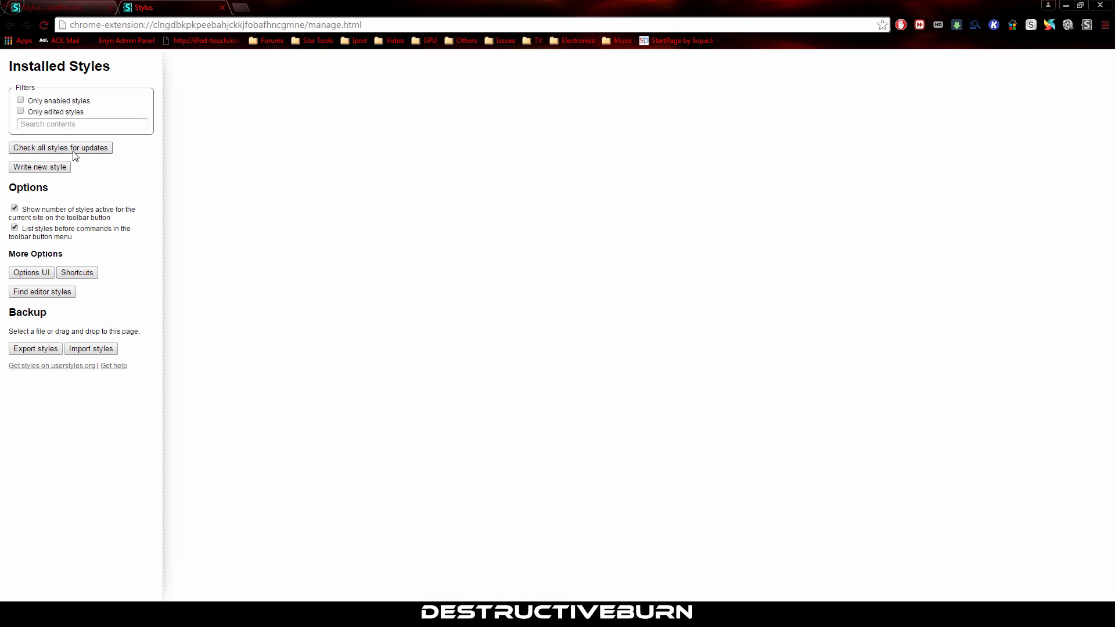
{"action": "mouse_move", "coordinate": [44, 179]}
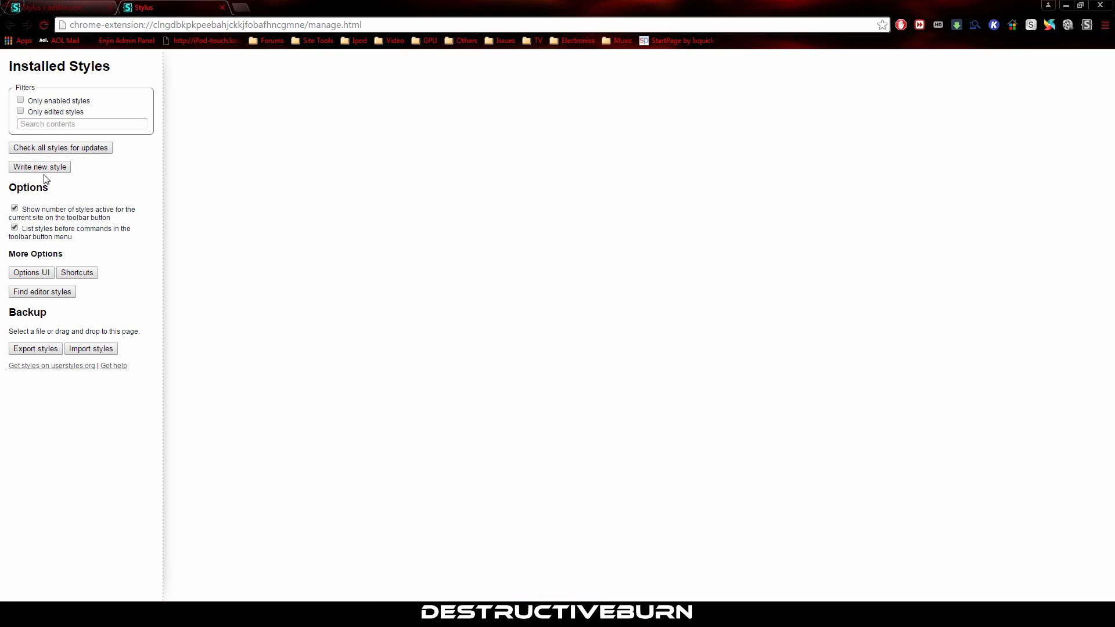
{"action": "mouse_move", "coordinate": [36, 247]}
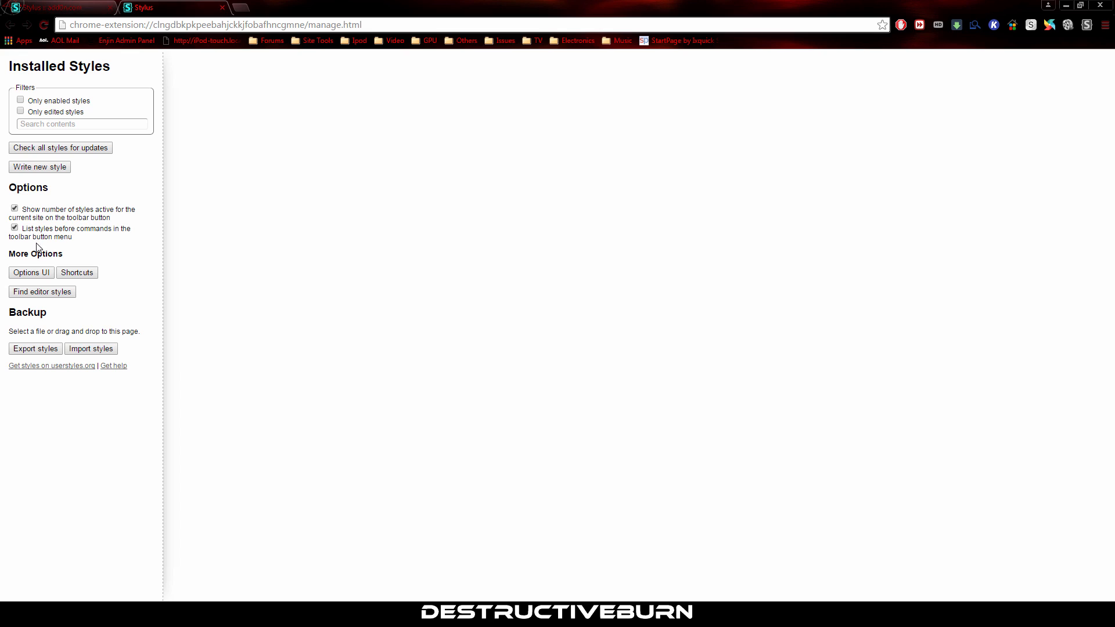
{"action": "mouse_move", "coordinate": [81, 282]}
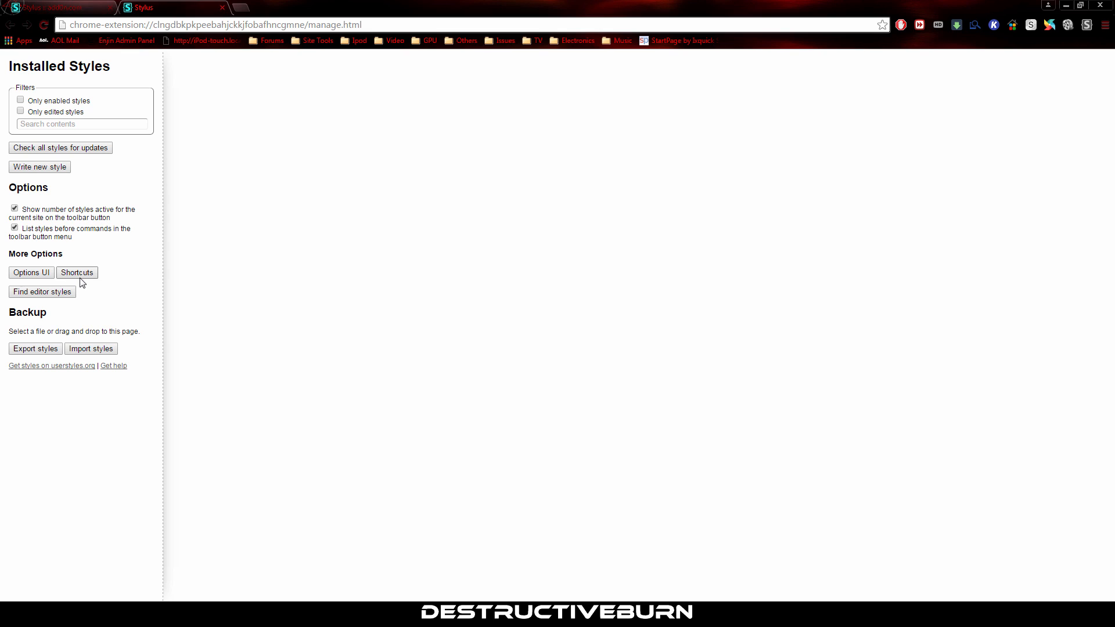
{"action": "left_click", "coordinate": [30, 272]}
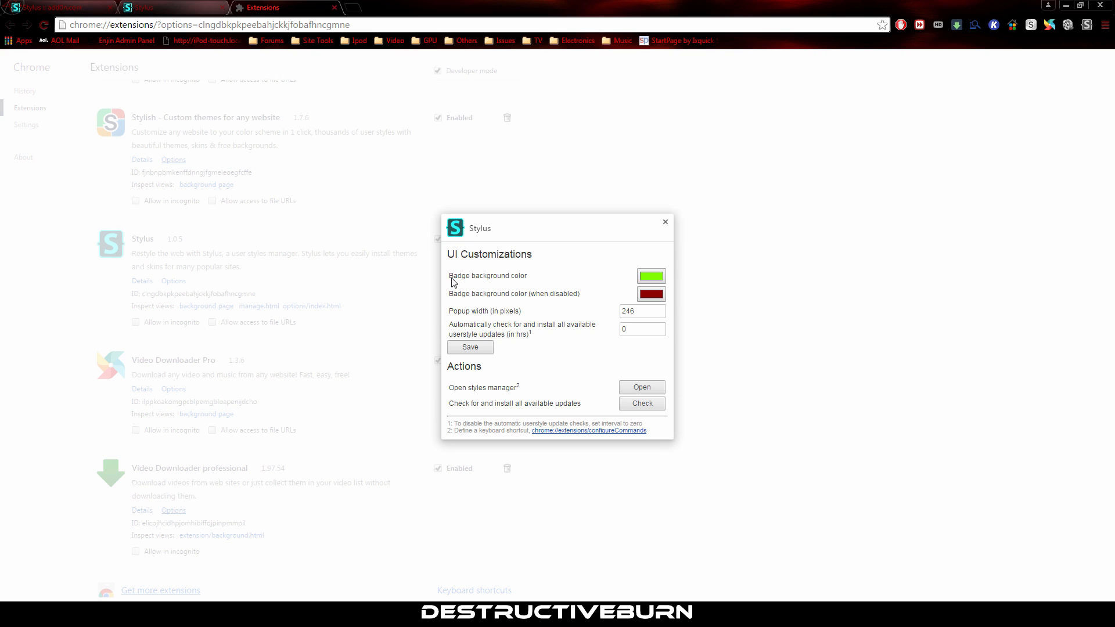
{"action": "left_click", "coordinate": [642, 388]}
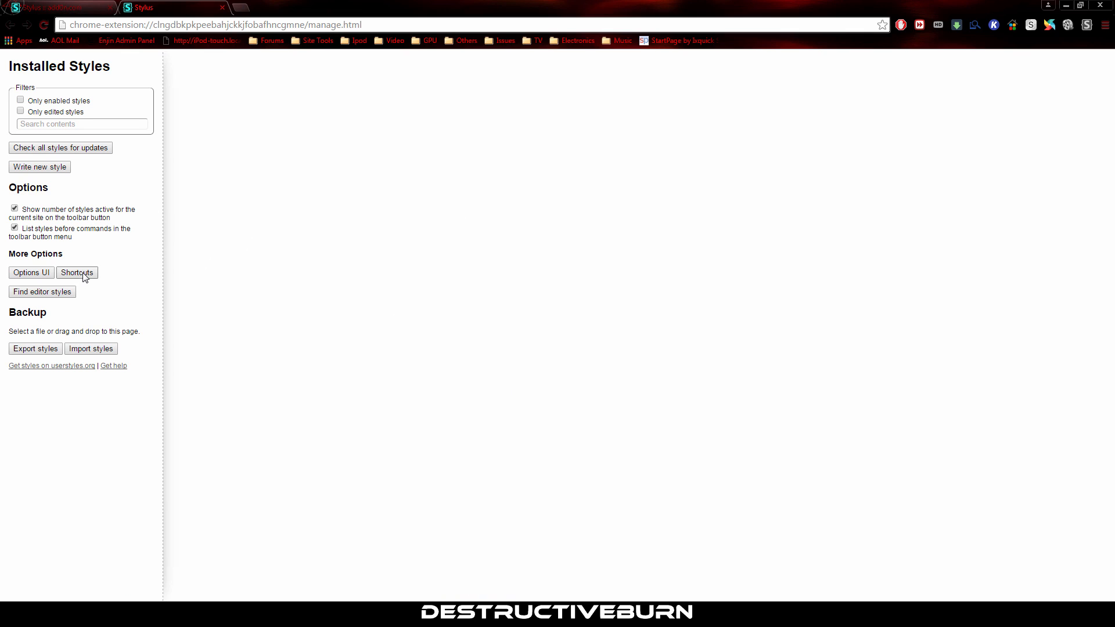
Review Chrome's extension keyboard shortcuts list including the Stylus entries, then close it.
{"action": "left_click", "coordinate": [76, 272]}
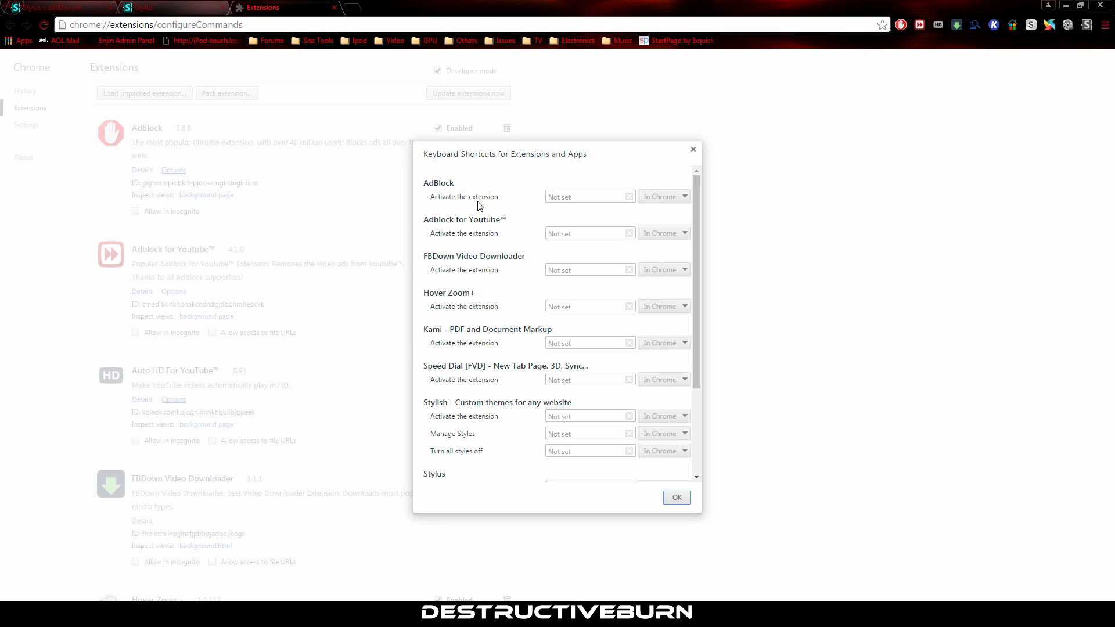
{"action": "scroll", "scroll_direction": "down", "scroll_amount": 3}
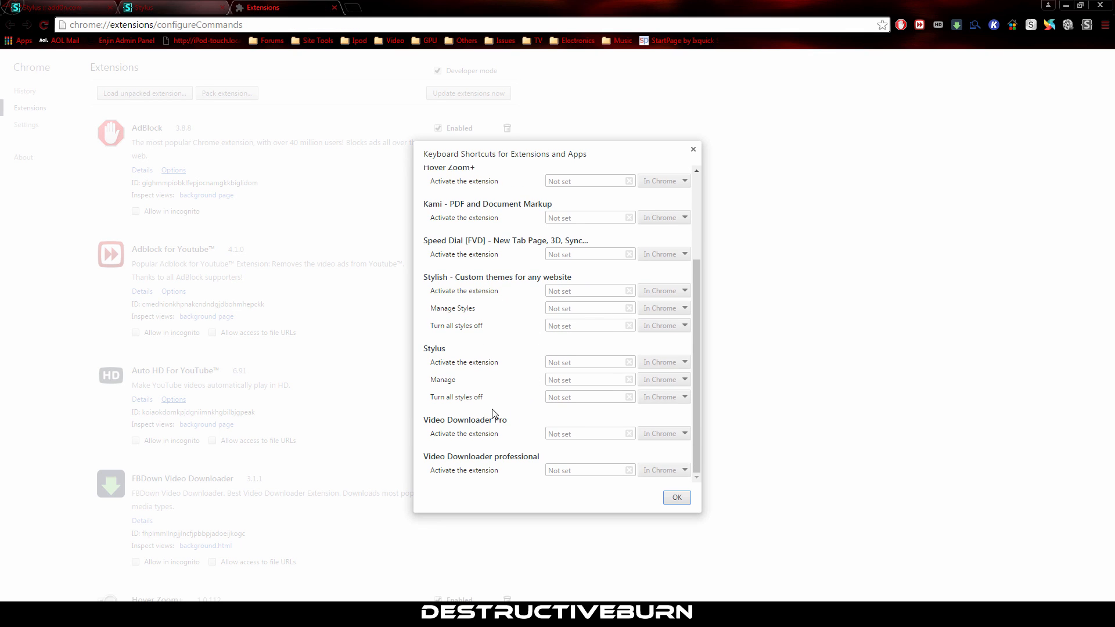
{"action": "left_click", "coordinate": [676, 497]}
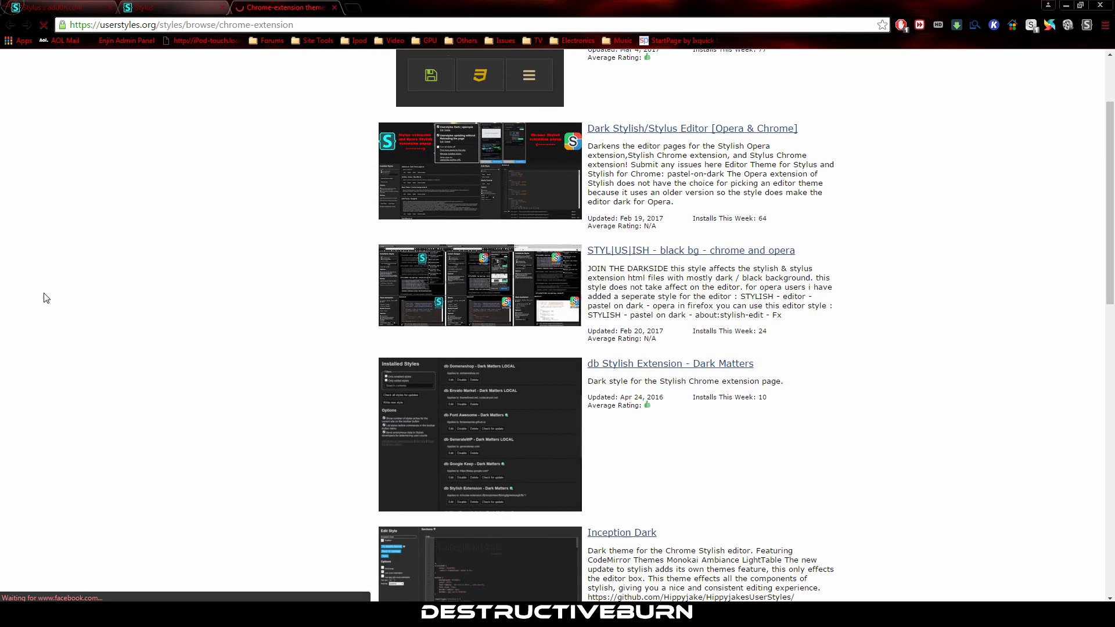
Scroll through userstyles.org's chrome-extension dark style listings.
{"action": "scroll", "scroll_direction": "down", "scroll_amount": 3}
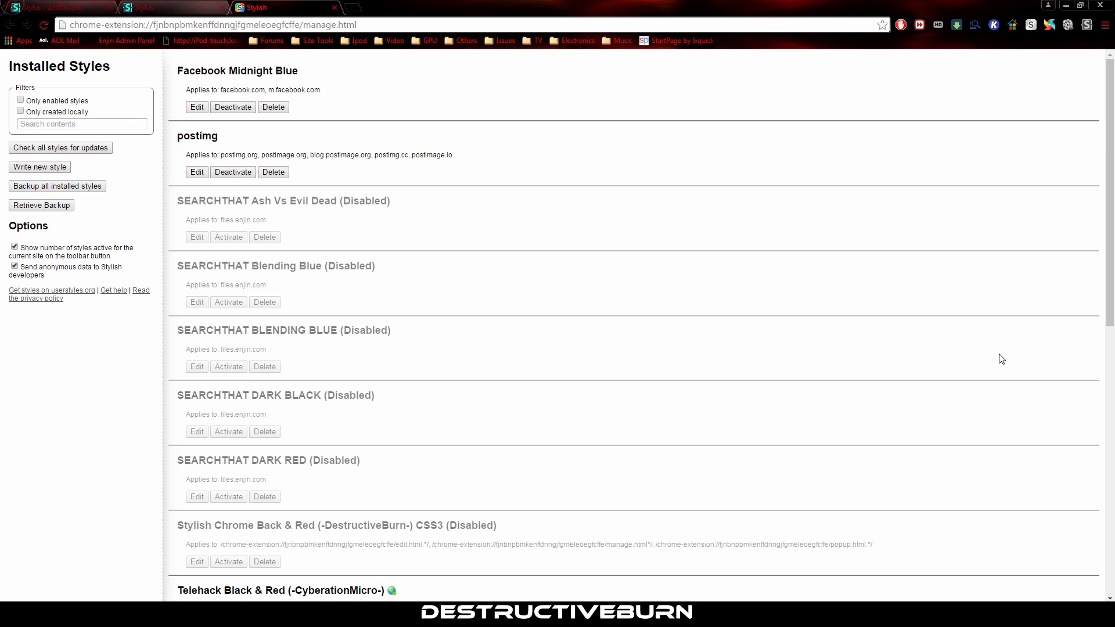
{"action": "mouse_move", "coordinate": [403, 437]}
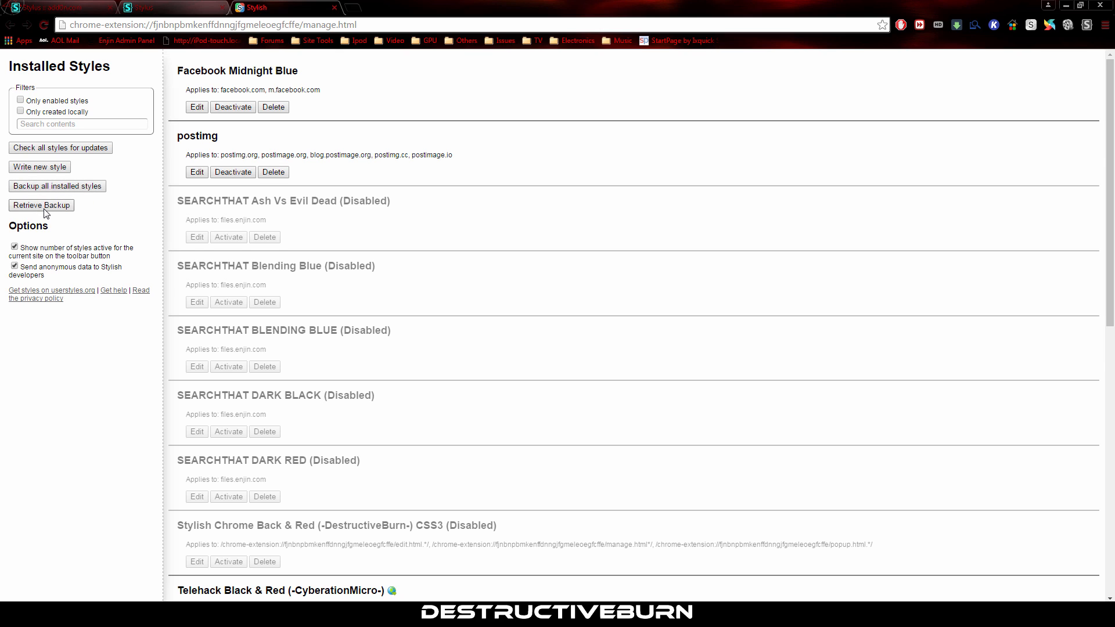
{"action": "mouse_move", "coordinate": [38, 190]}
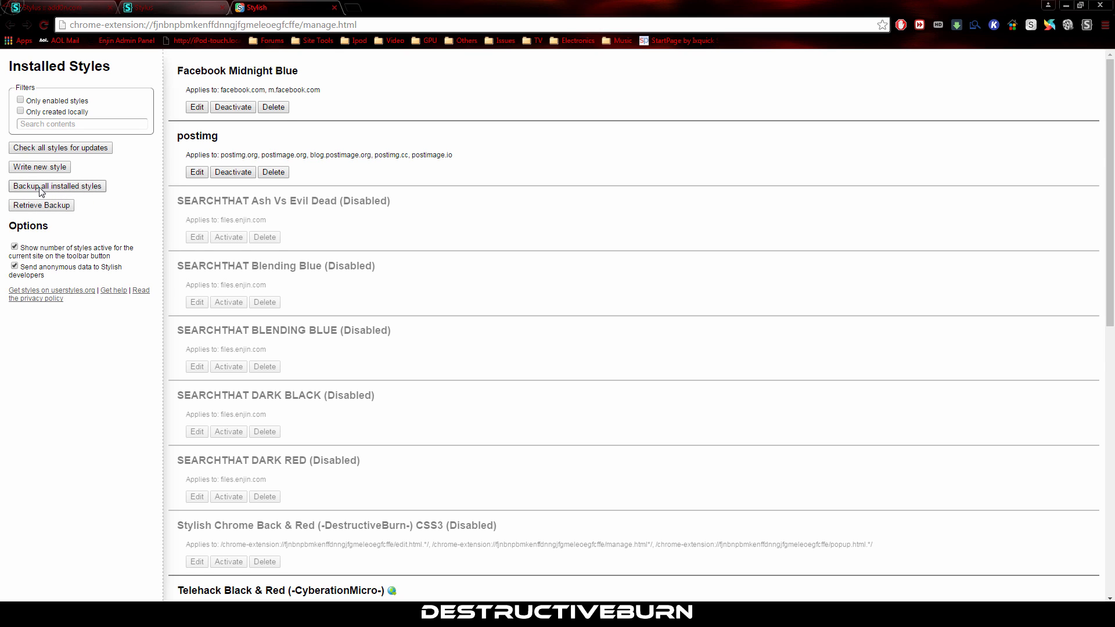
Back up all Stylish styles to a desktop JSON and import them into Stylus, 17 installed.
{"action": "left_click", "coordinate": [56, 186]}
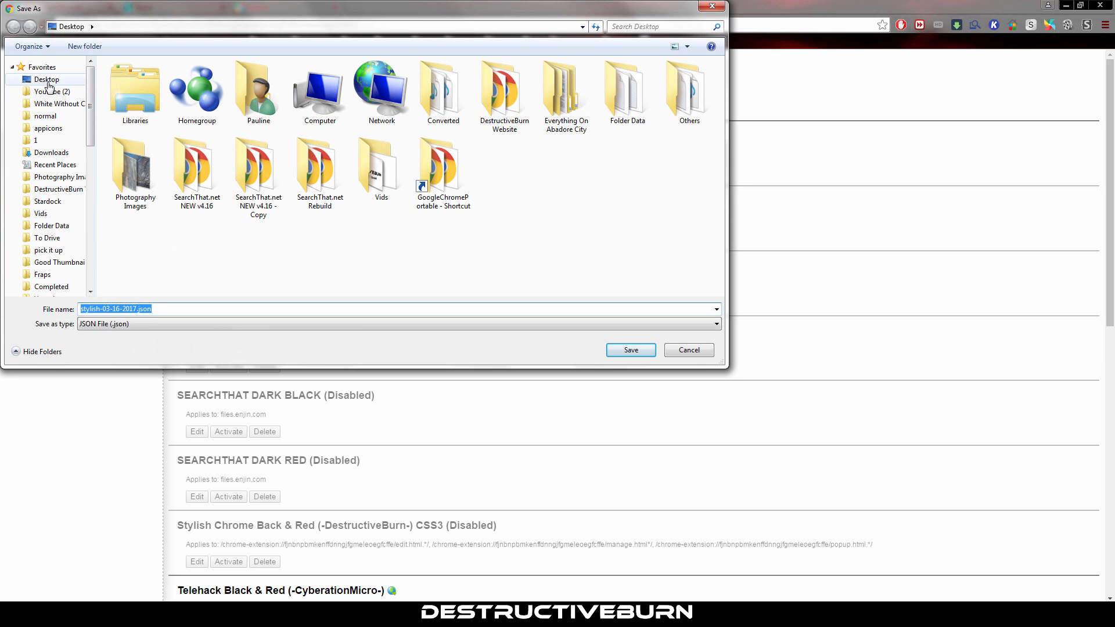
{"action": "left_click", "coordinate": [631, 350]}
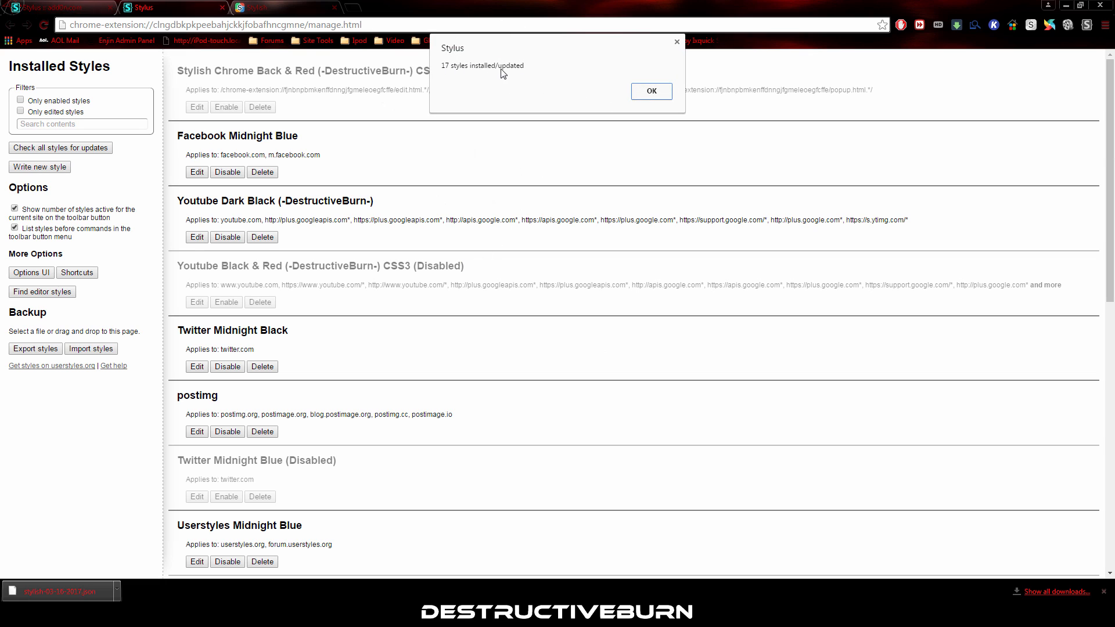
{"action": "left_click", "coordinate": [650, 91]}
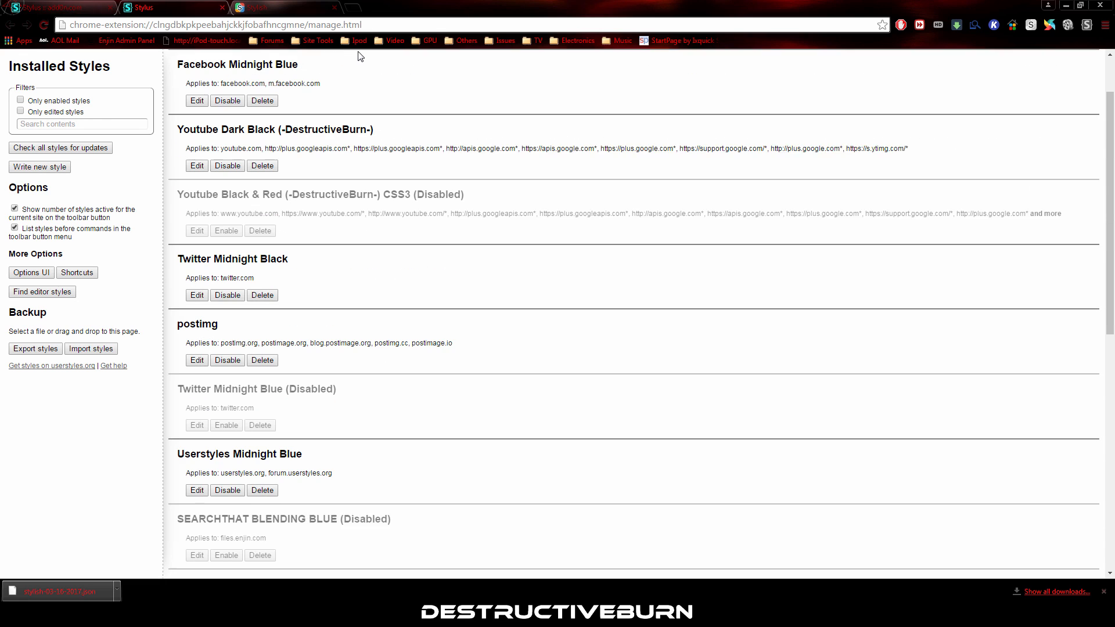
{"action": "scroll", "scroll_direction": "up", "scroll_amount": 3}
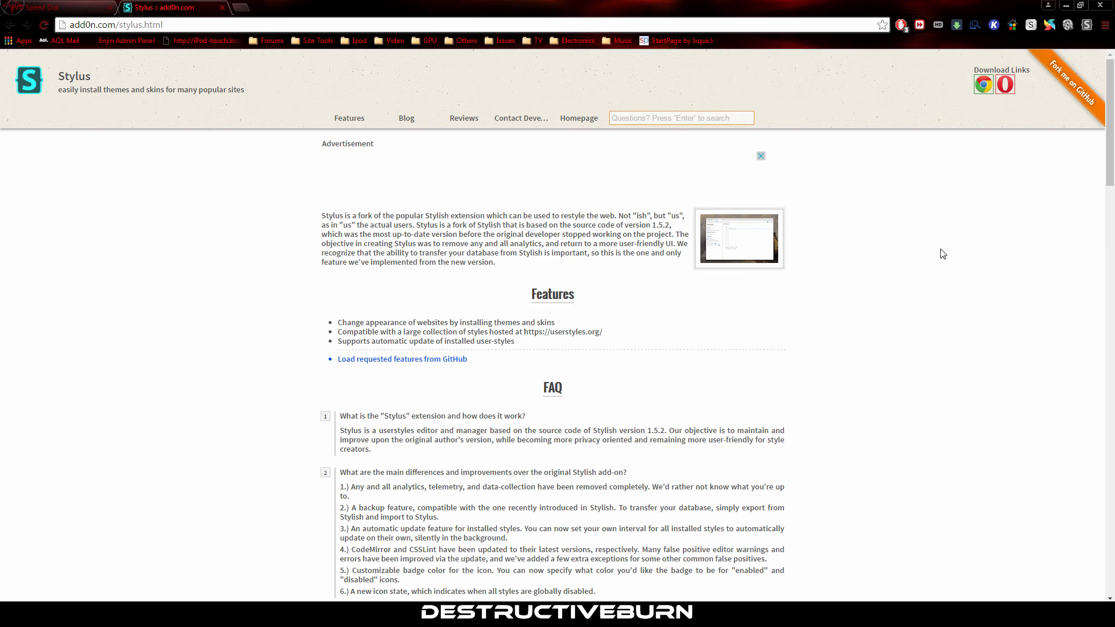
{"action": "mouse_move", "coordinate": [978, 248]}
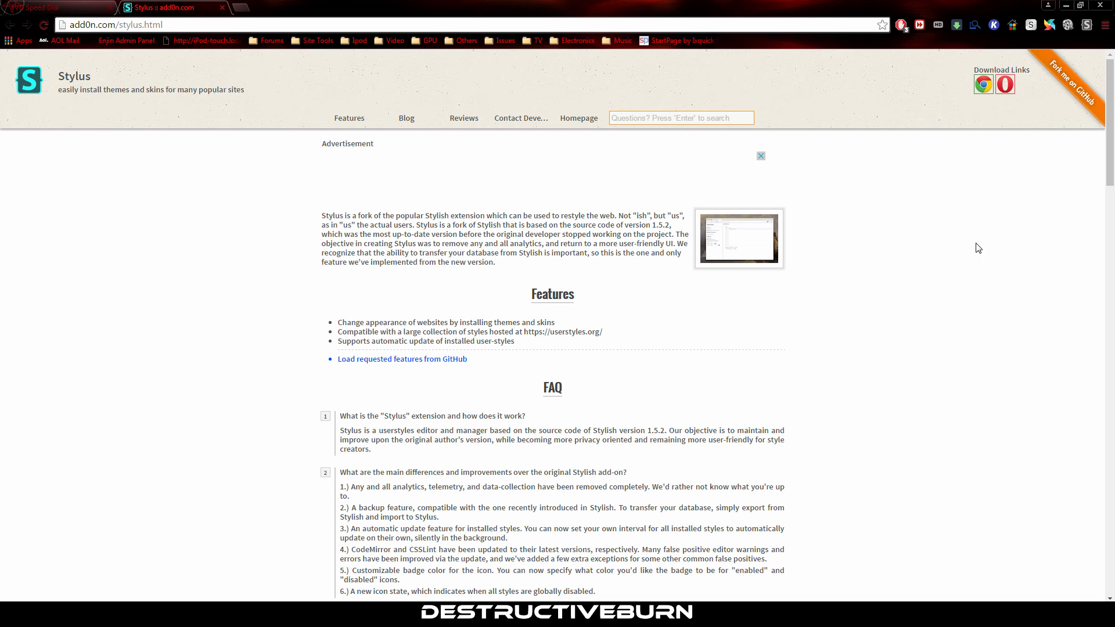
Write a new style for the add0n.com Stylus page, name it demo, and save it.
{"action": "left_click", "coordinate": [1087, 24]}
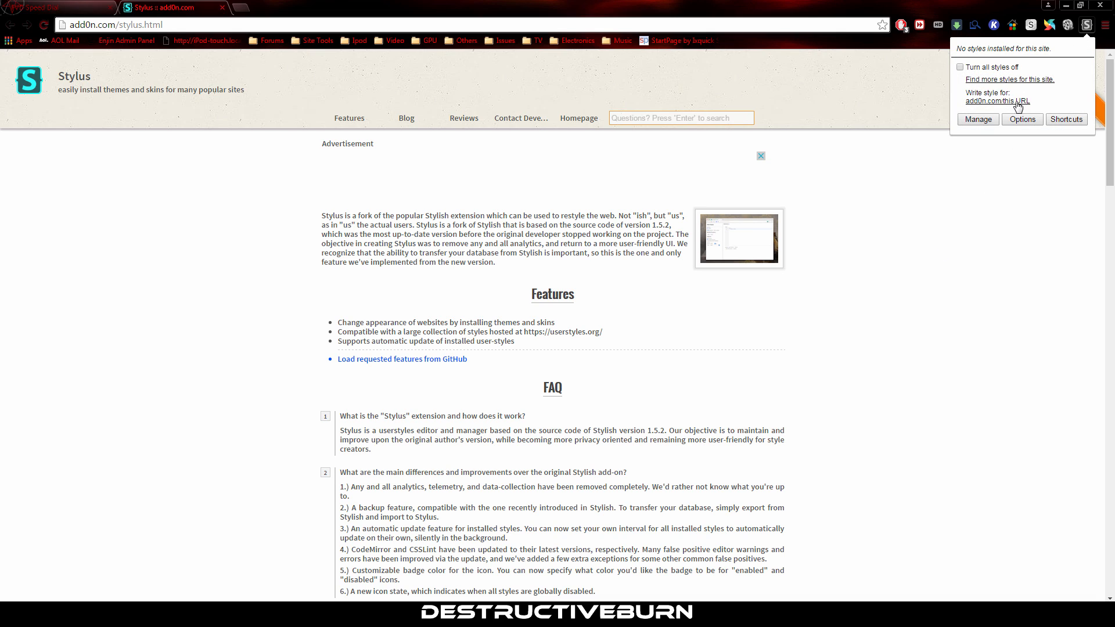
{"action": "mouse_move", "coordinate": [1020, 105]}
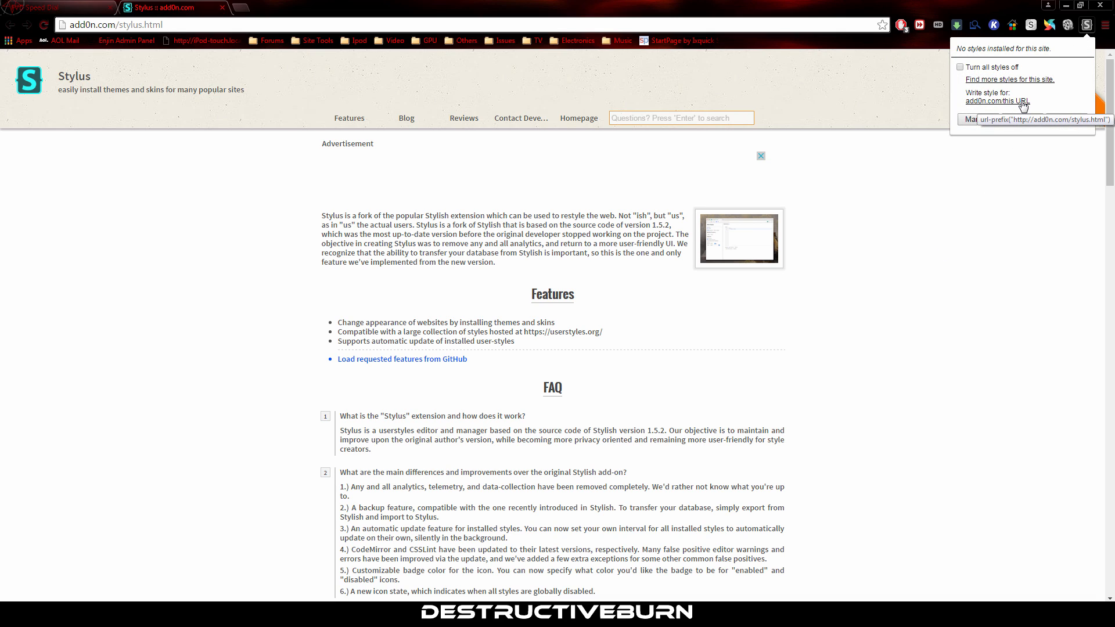
{"action": "left_click", "coordinate": [994, 100]}
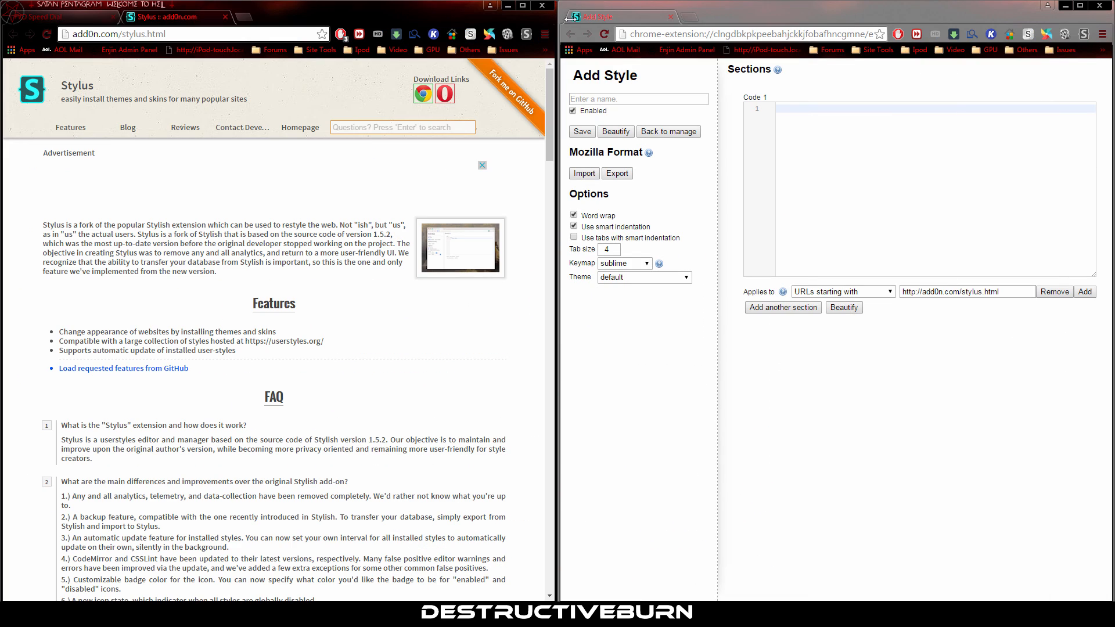
{"action": "mouse_move", "coordinate": [746, 81]}
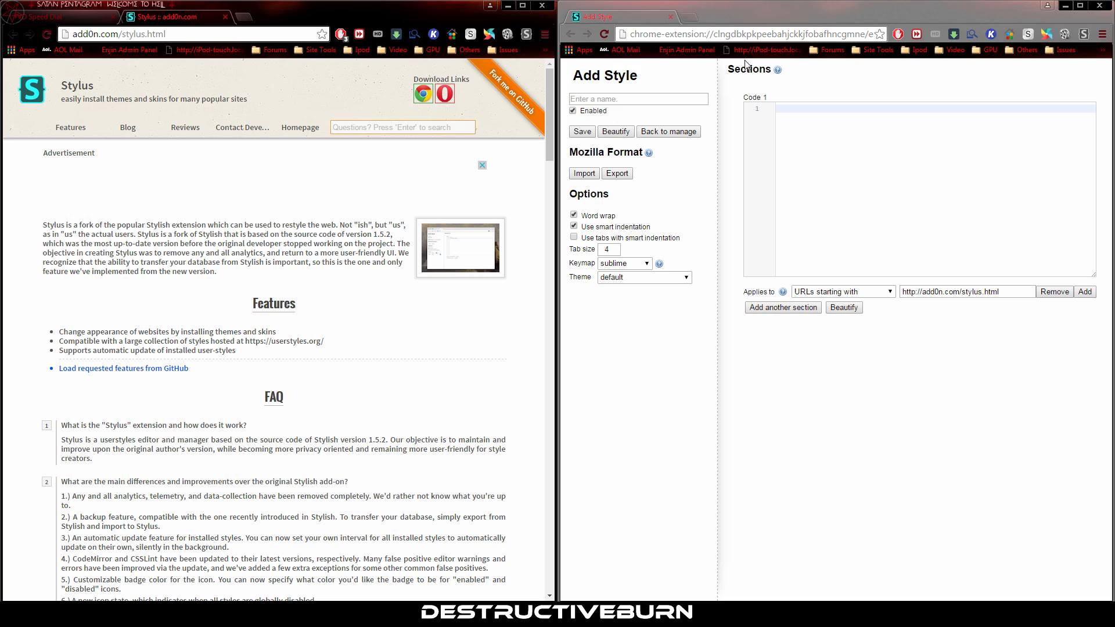
{"action": "mouse_move", "coordinate": [282, 95]}
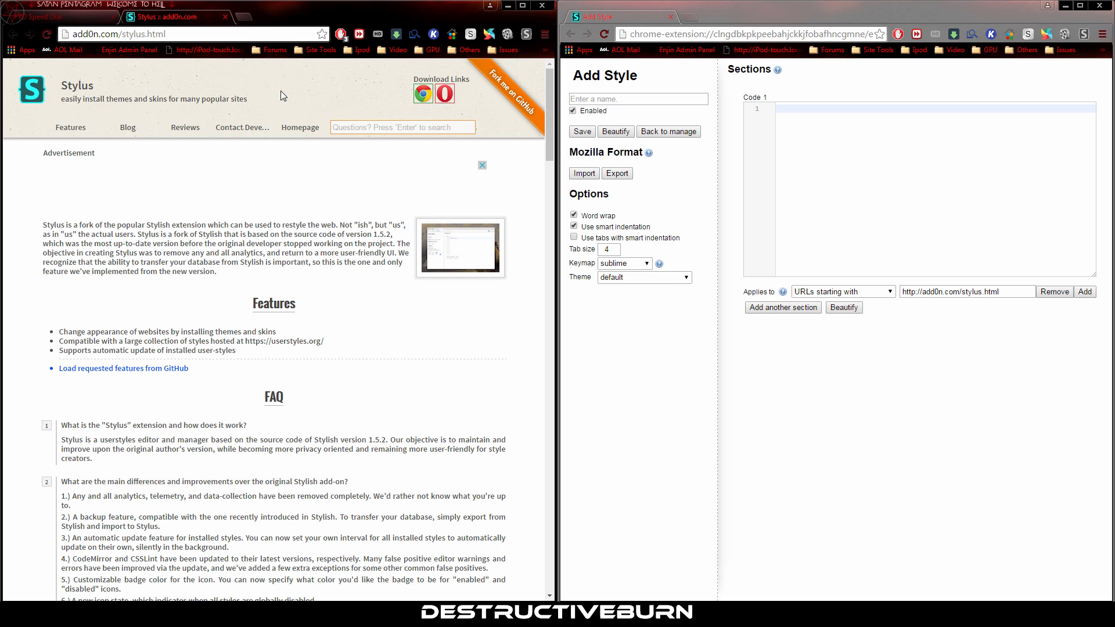
{"action": "mouse_move", "coordinate": [444, 364]}
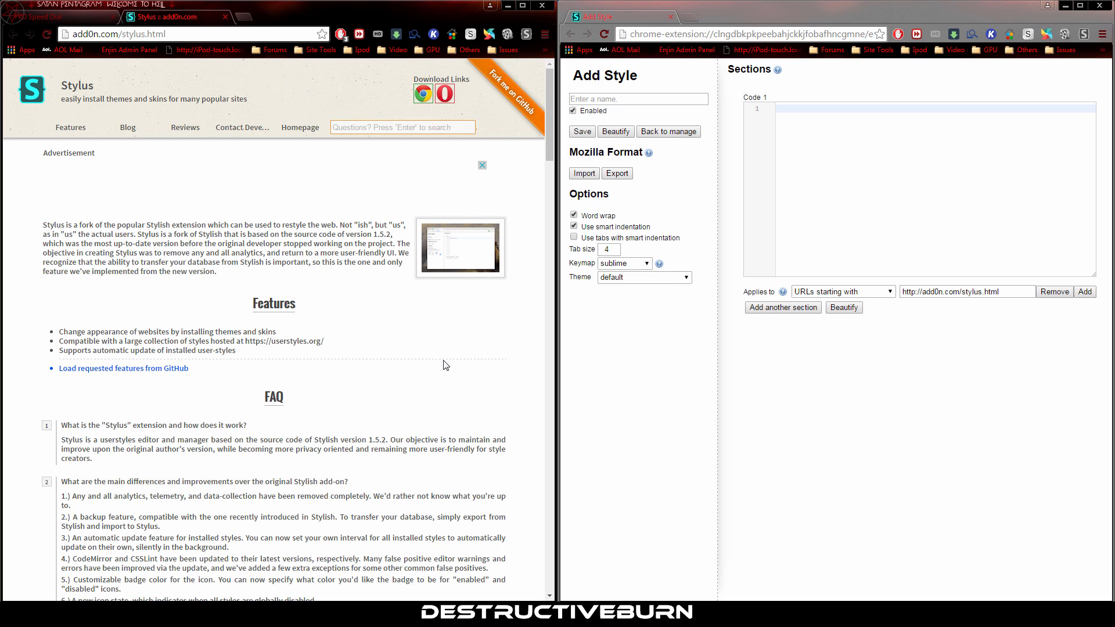
{"action": "mouse_move", "coordinate": [420, 384]}
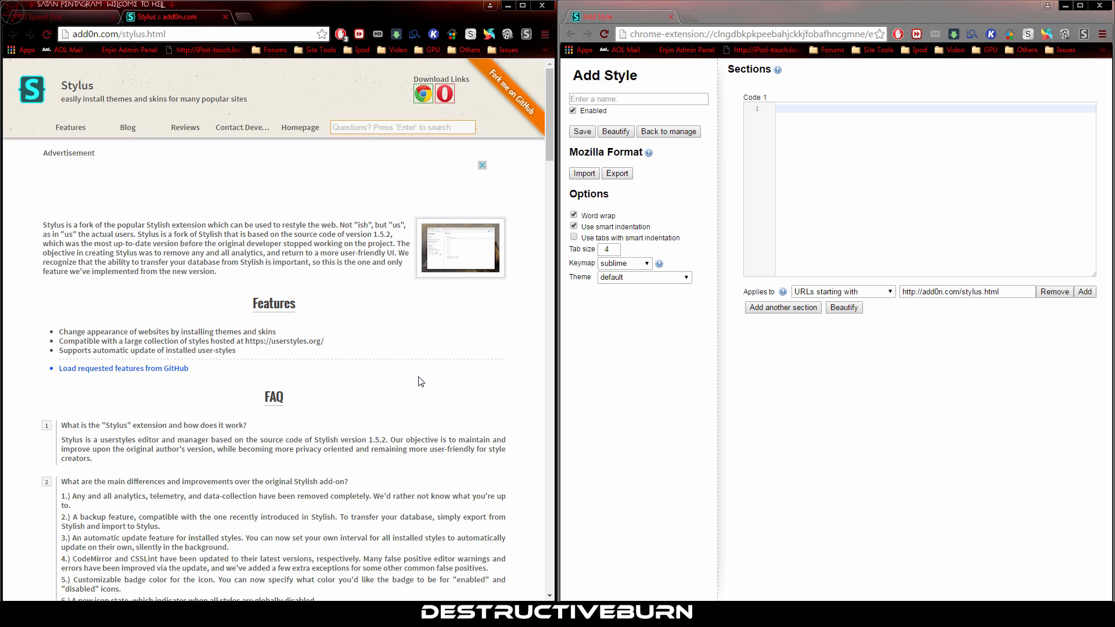
{"action": "type", "text": "demo"}
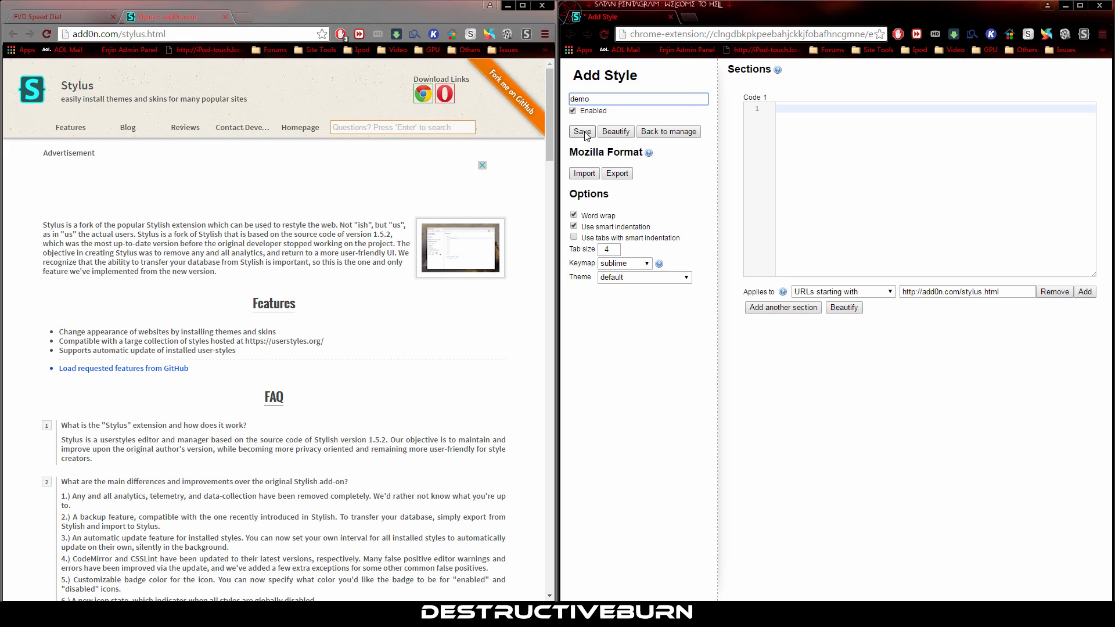
{"action": "left_click", "coordinate": [582, 131]}
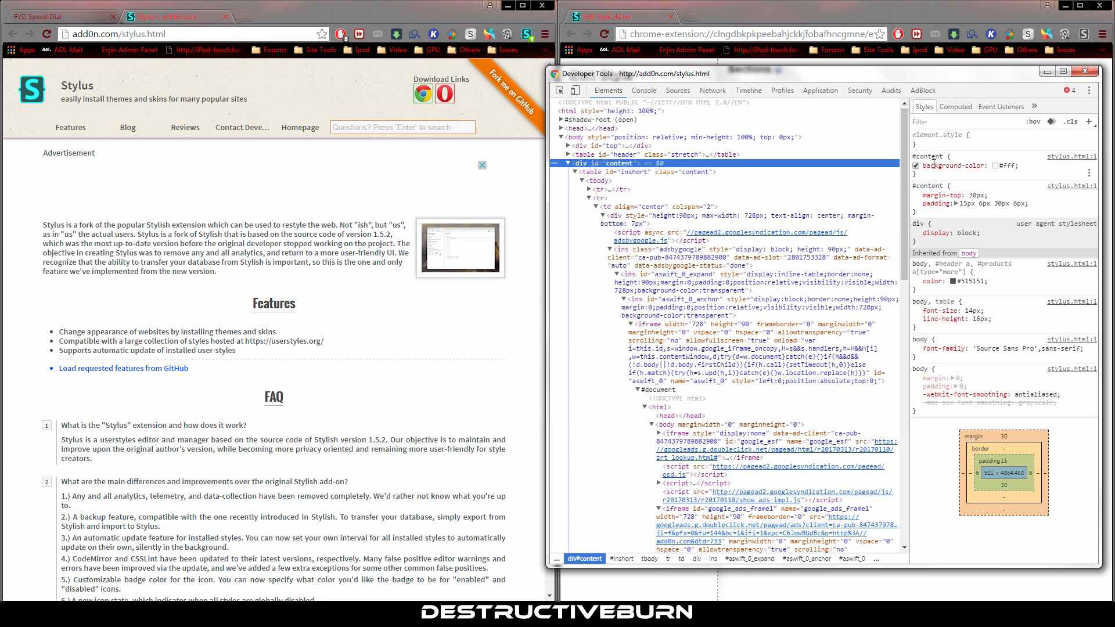
{"action": "mouse_move", "coordinate": [997, 166]}
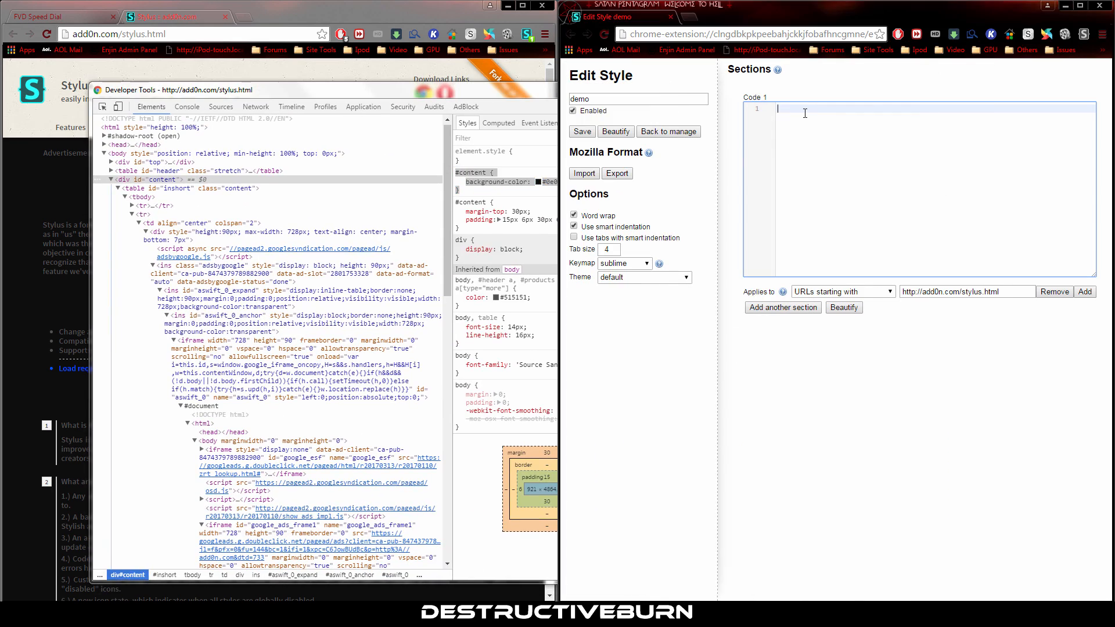
Write #content { background-color: #0e0e0e !important; } in the Code 1 editor, clearing the RBRACE error.
{"action": "type", "text": "#content {"}
{"action": "type", "text": "background-color: #0e0e0e"}
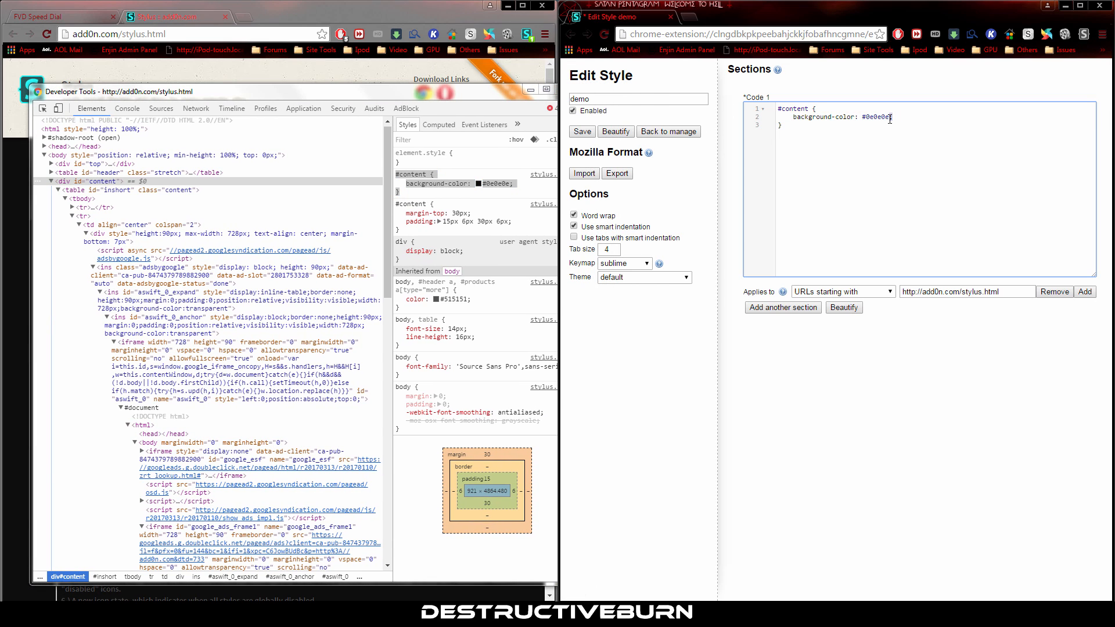
{"action": "type", "text": ";"}
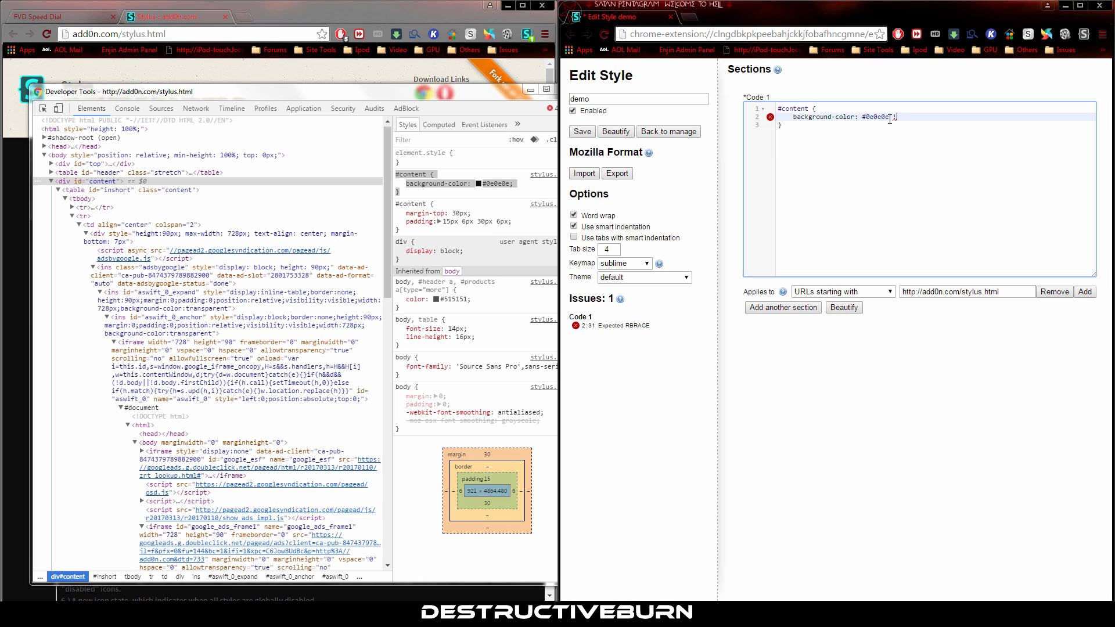
{"action": "type", "text": "!important;"}
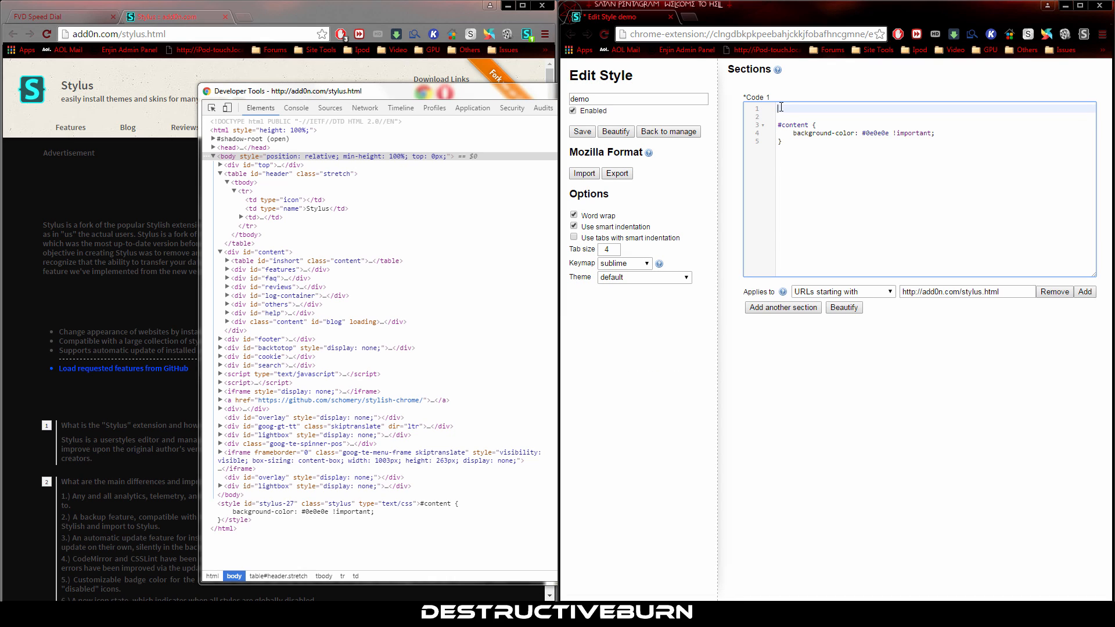
Begin a body, #header[fixed] { selector block above the #content rule.
{"action": "type", "text": "body, #header[fixed] {"}
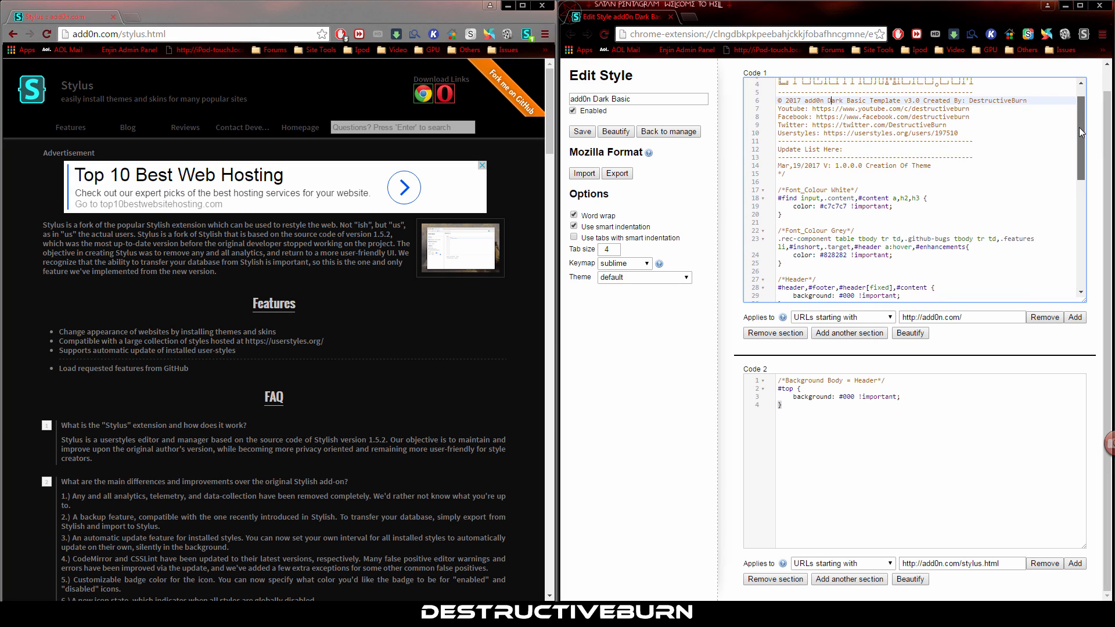
Scroll down the add0n.com page to check it renders dark under add0n Dark Basic.
{"action": "scroll", "scroll_direction": "down", "scroll_amount": 3}
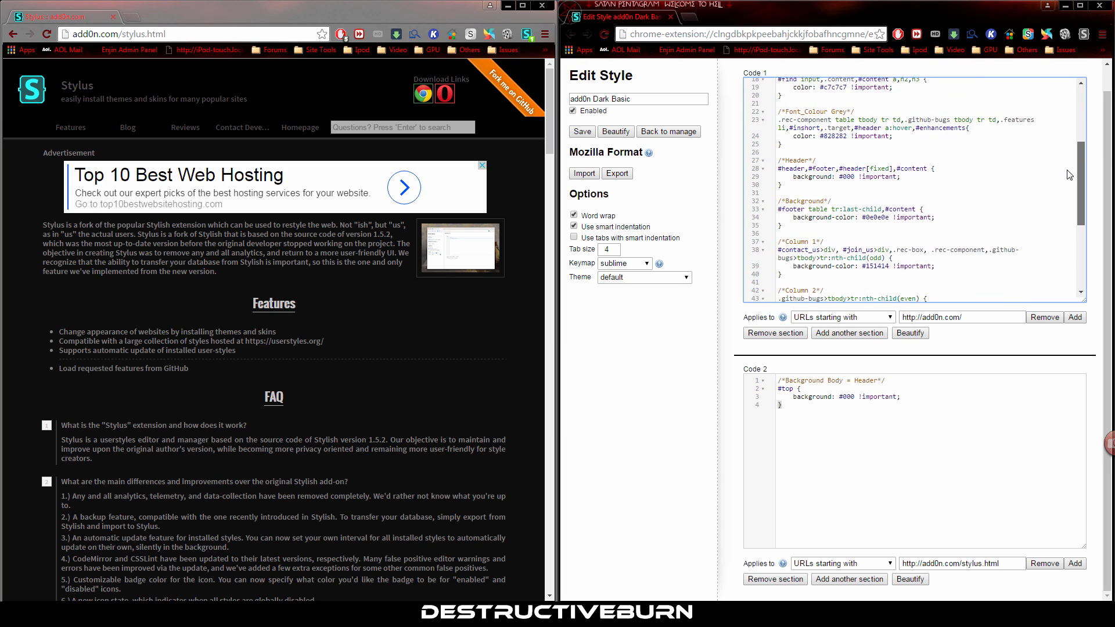
{"action": "scroll", "scroll_direction": "down", "scroll_amount": 3}
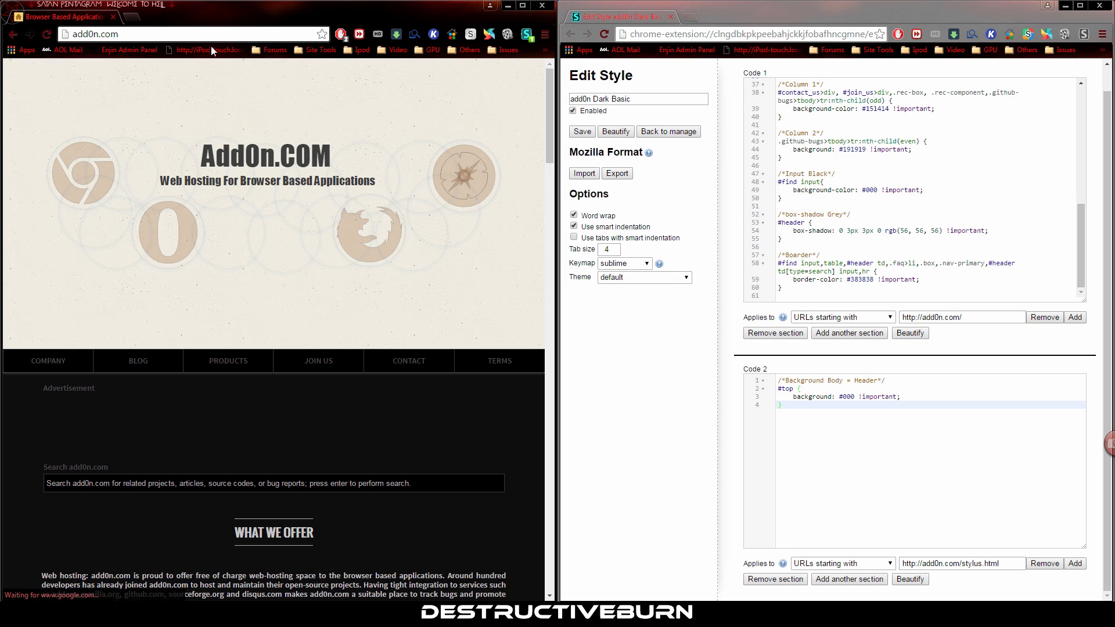
{"action": "mouse_move", "coordinate": [452, 180]}
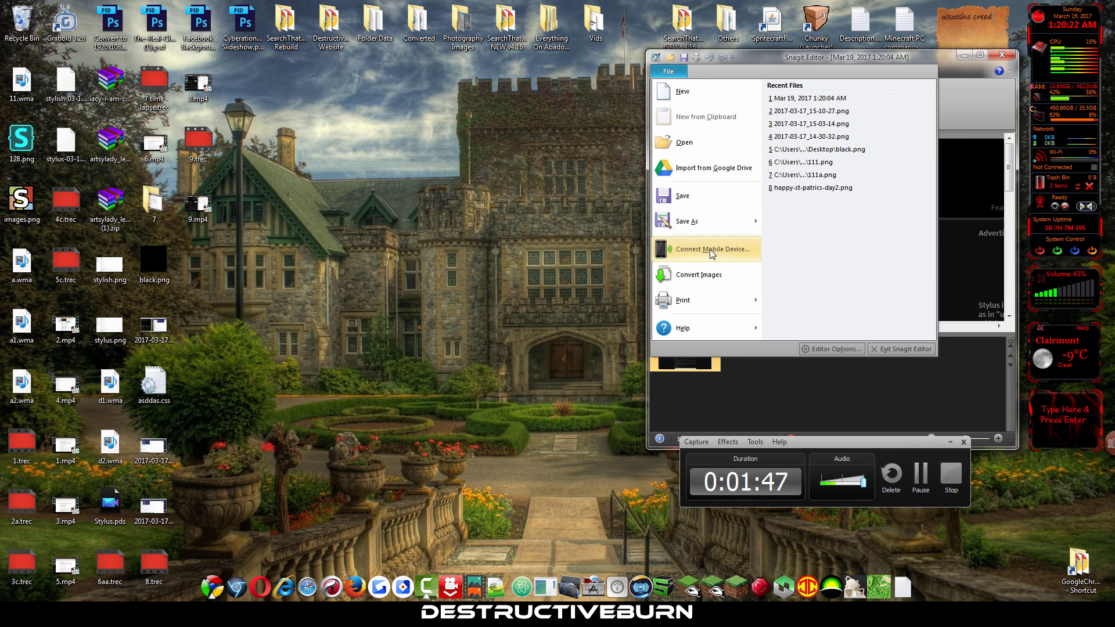
Save the capture to the Desktop as 1.jpeg and view its file properties.
{"action": "left_click", "coordinate": [688, 221]}
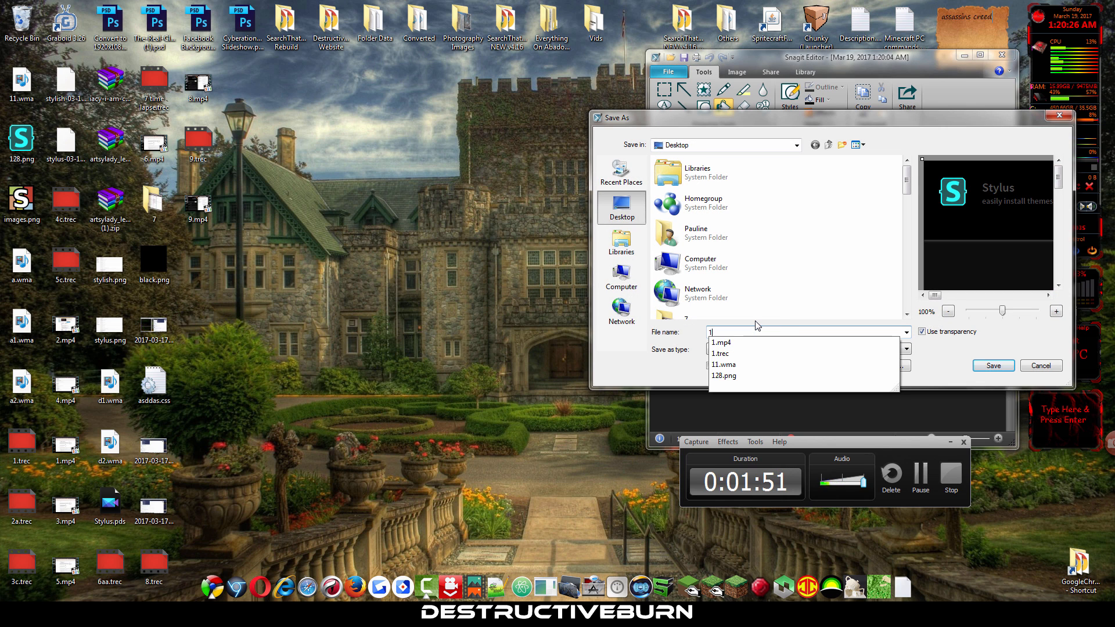
{"action": "left_click", "coordinate": [993, 365]}
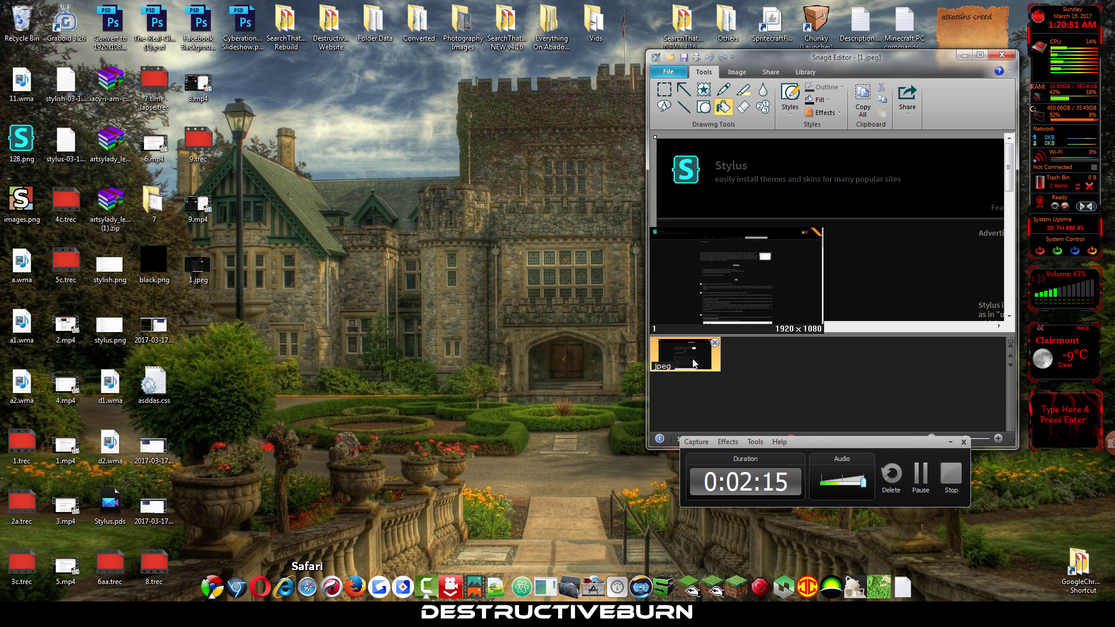
{"action": "right_click", "coordinate": [198, 264]}
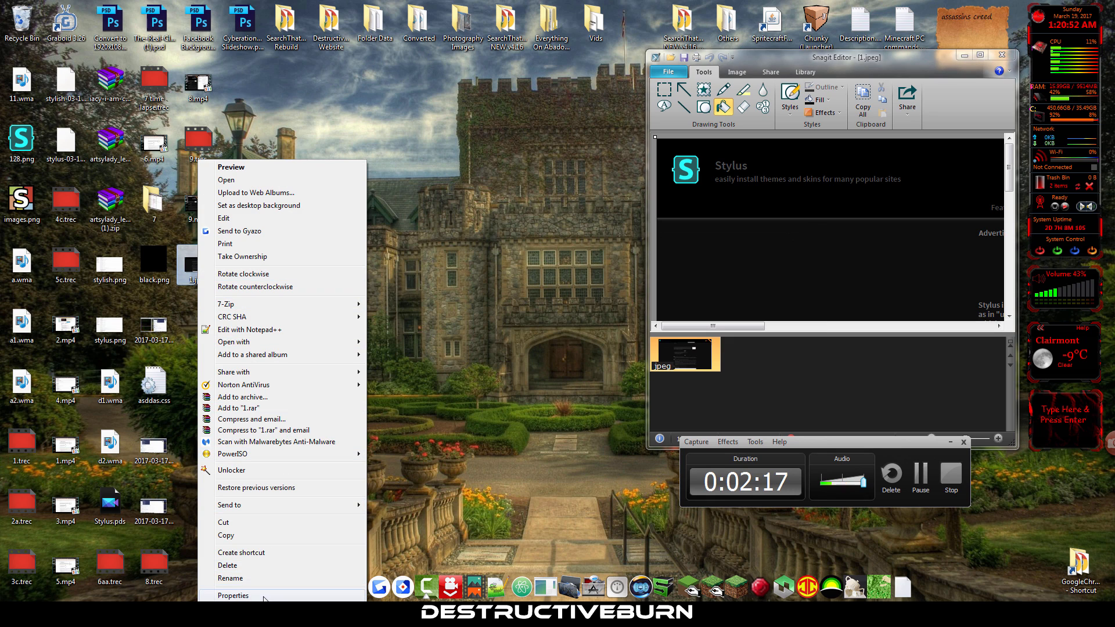
{"action": "left_click", "coordinate": [232, 595]}
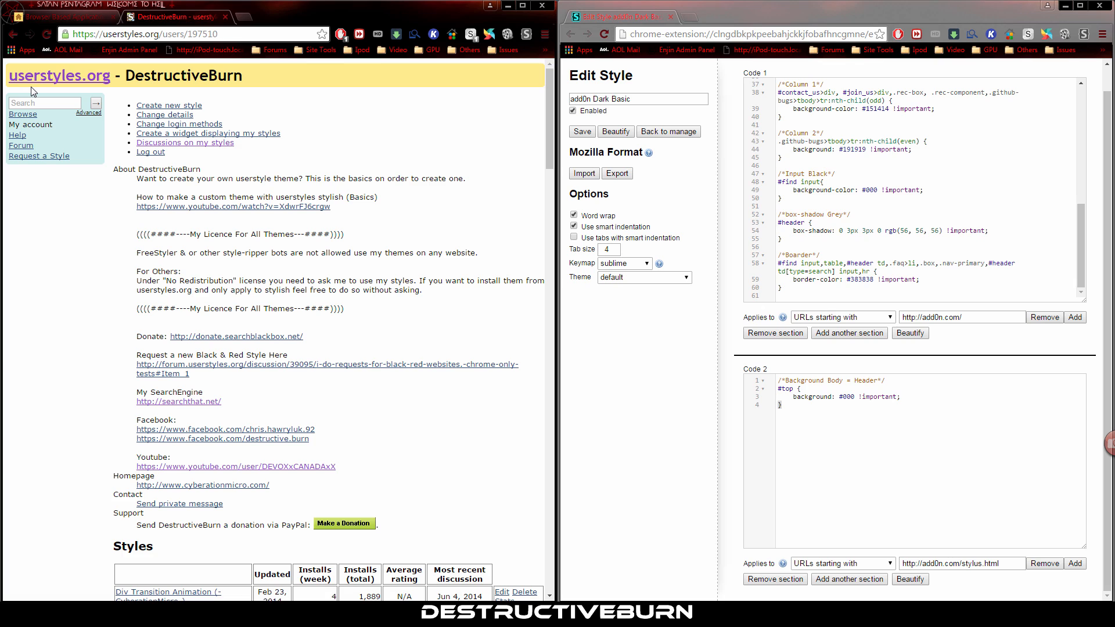
{"action": "mouse_move", "coordinate": [255, 165]}
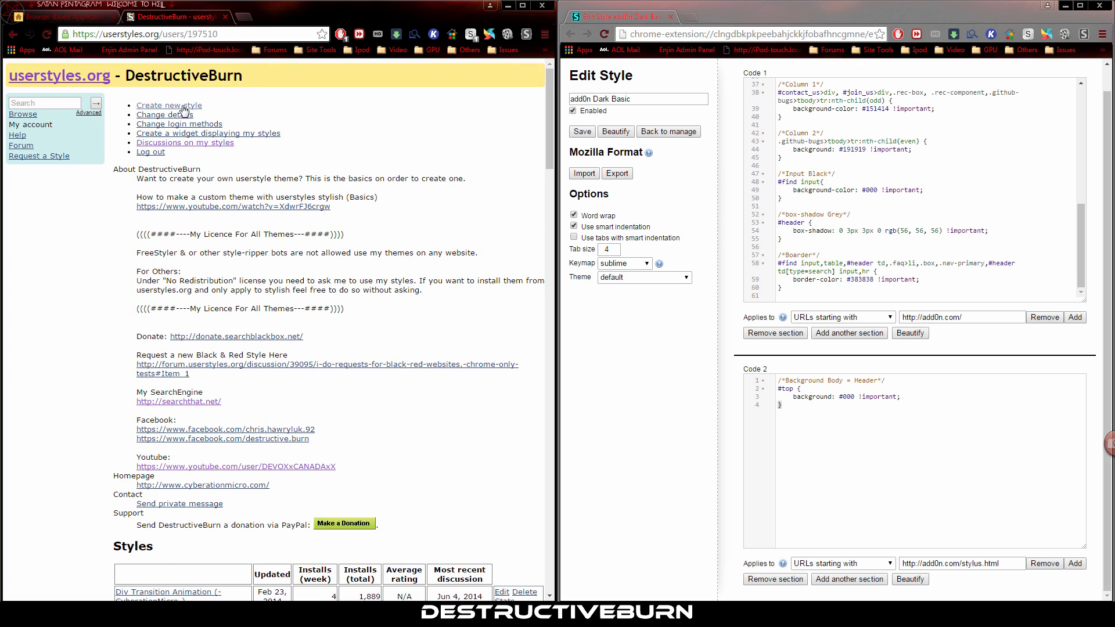
Create a new style filled with add0n Dark Basic's details and CSS, selecting 'Use this screenshot'.
{"action": "left_click", "coordinate": [170, 104]}
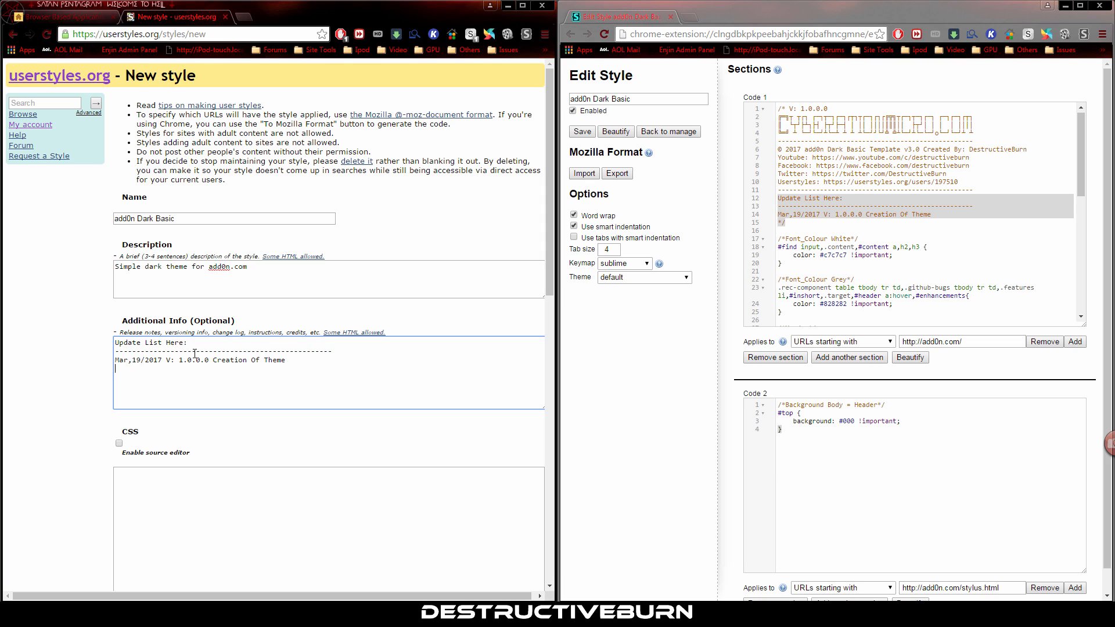
{"action": "scroll", "scroll_direction": "down", "scroll_amount": 3}
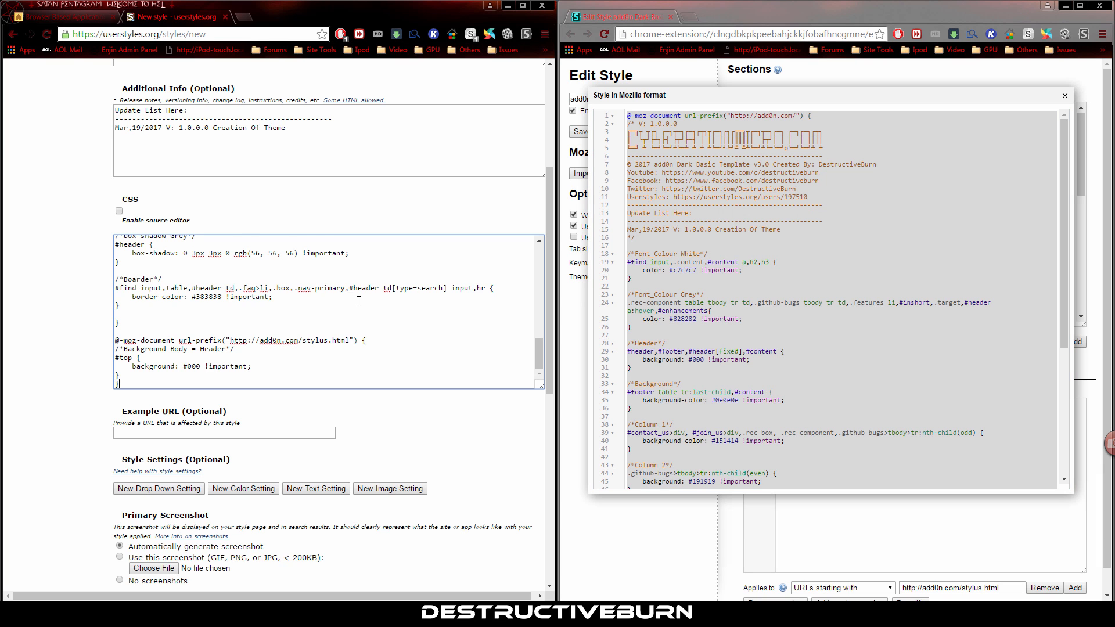
{"action": "left_click", "coordinate": [1064, 96]}
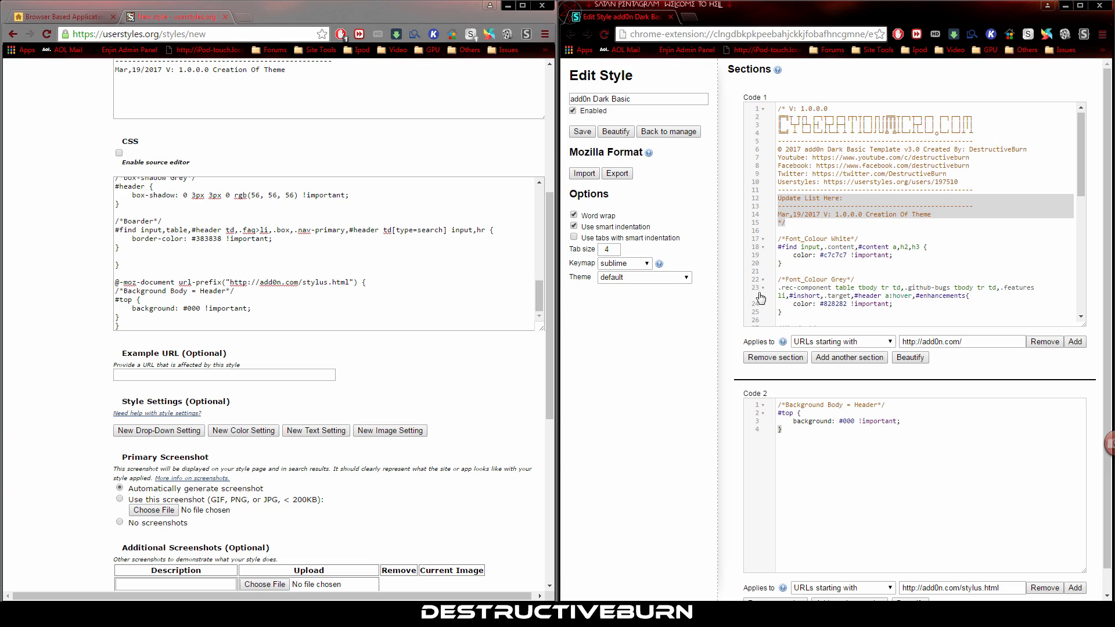
{"action": "left_click", "coordinate": [779, 263]}
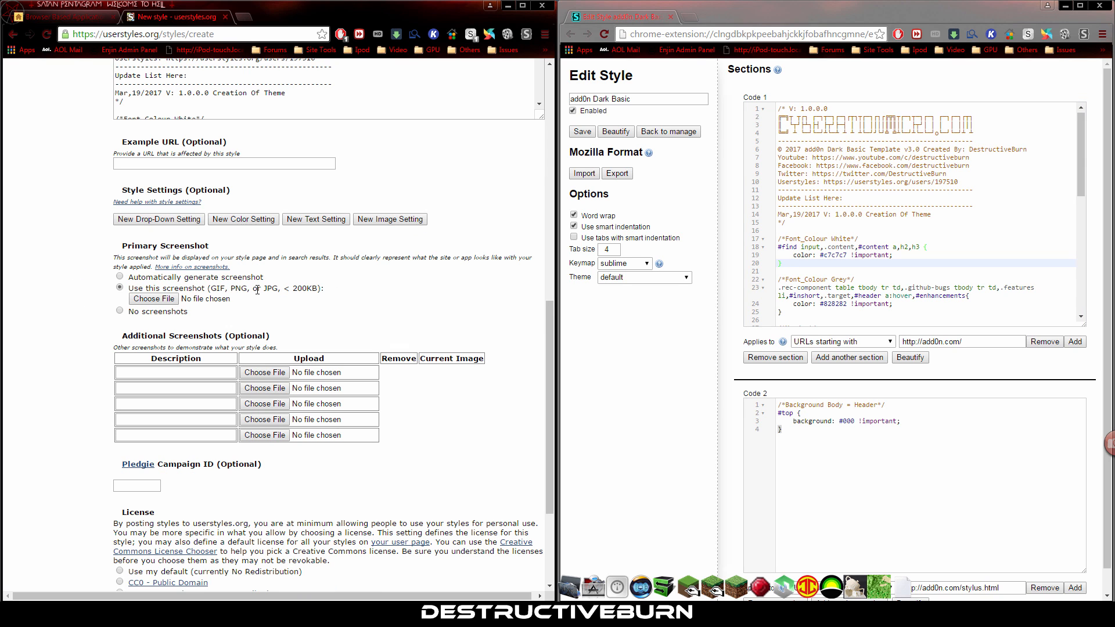
Upload 2.jpeg as primary and 1.jpeg as additional screenshot described '1', then save the style.
{"action": "left_click", "coordinate": [153, 299]}
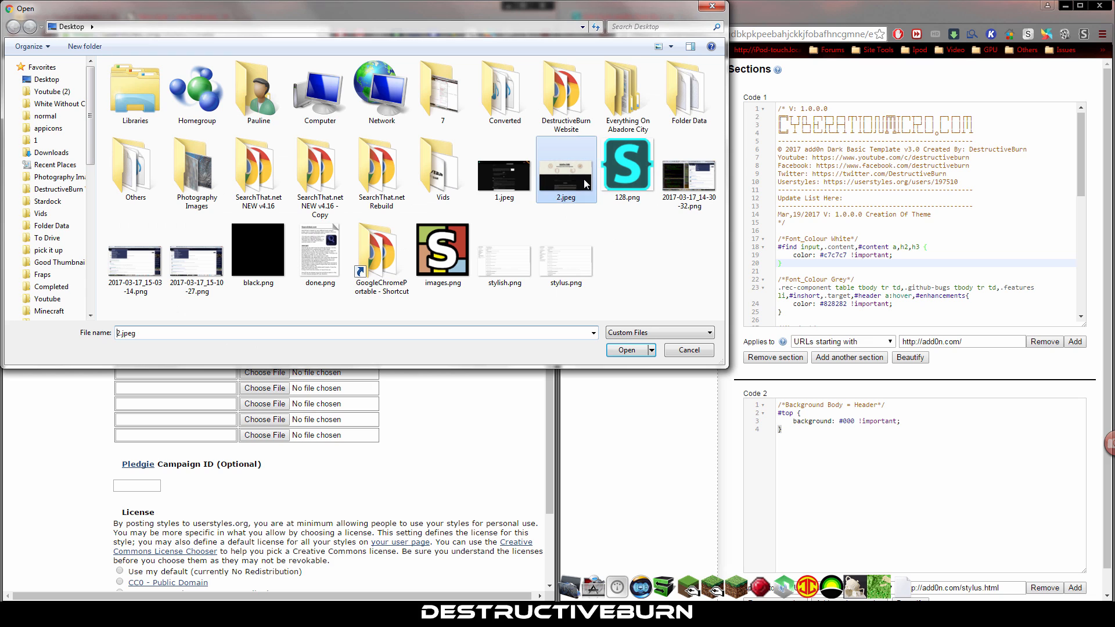
{"action": "left_click", "coordinate": [504, 168]}
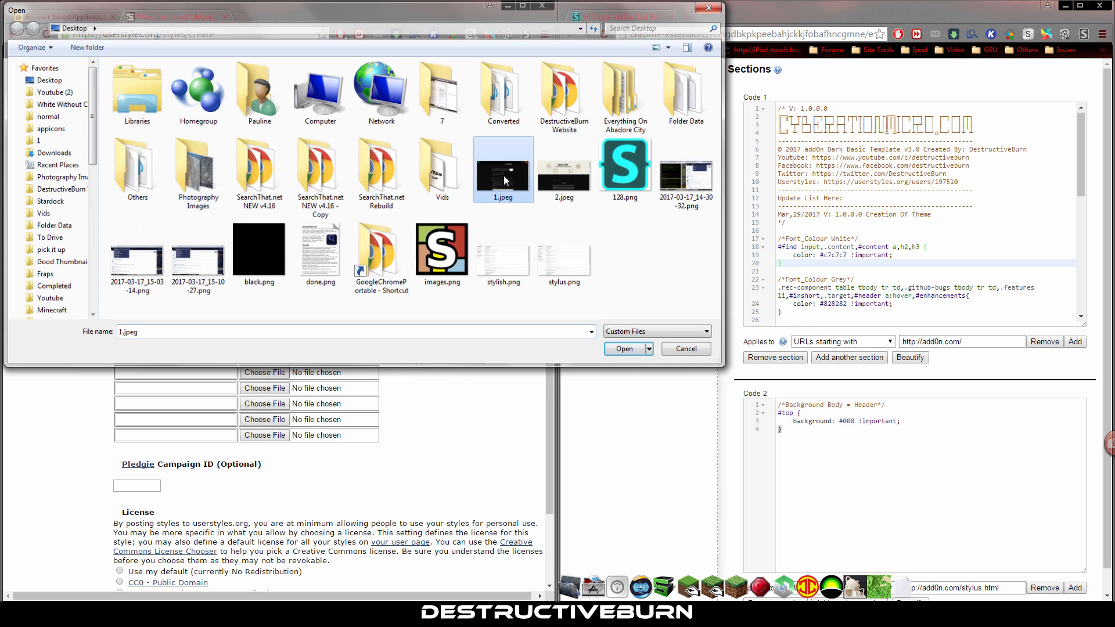
{"action": "left_click", "coordinate": [624, 348]}
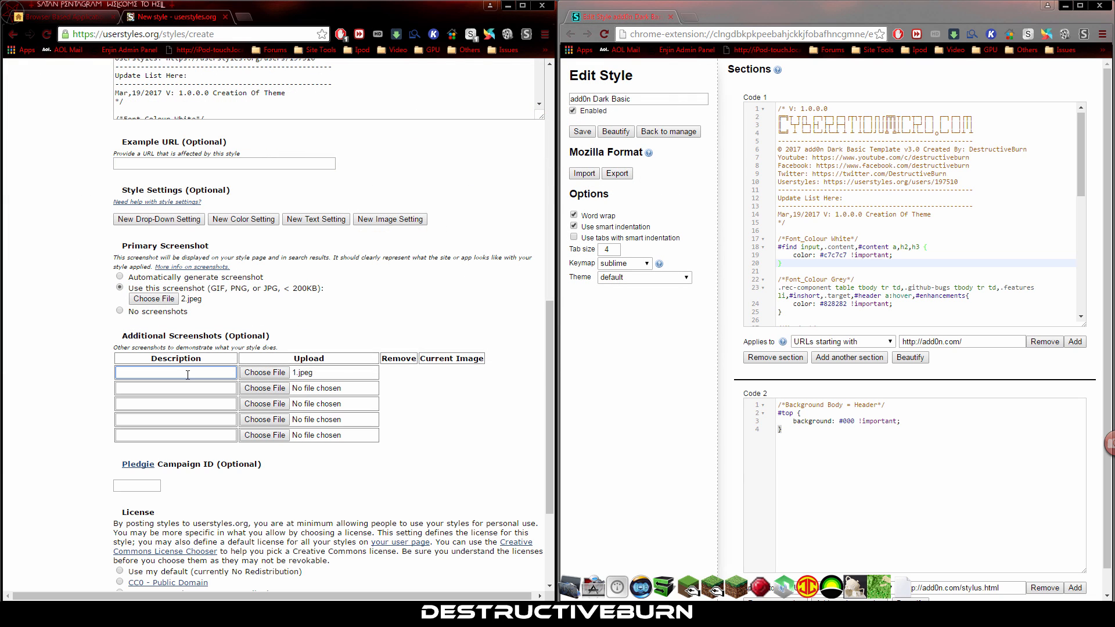
{"action": "type", "text": "1"}
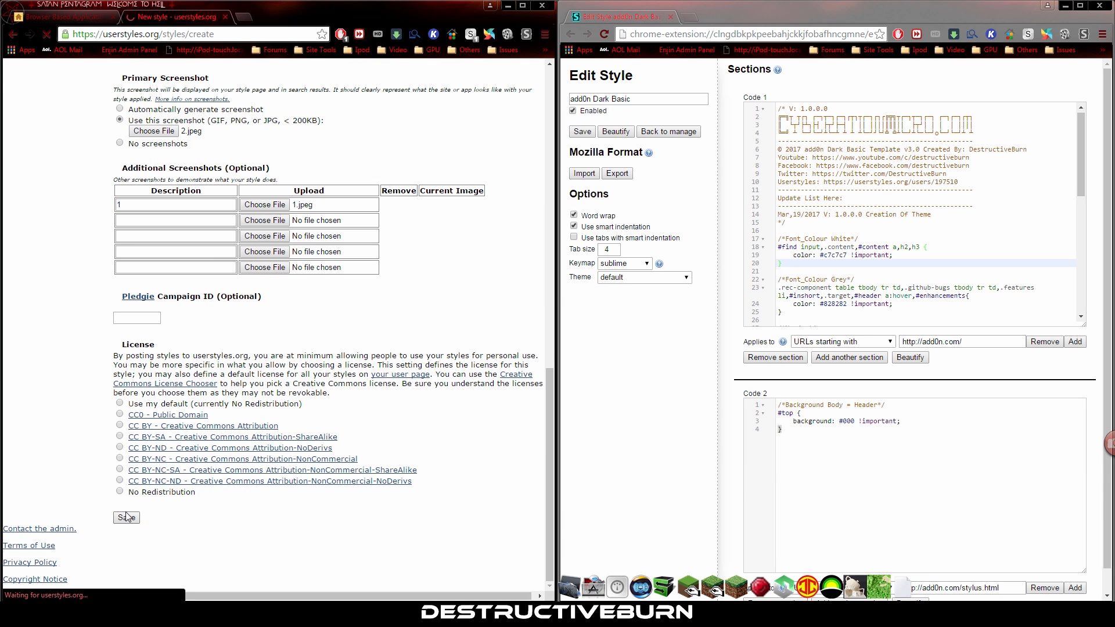
{"action": "left_click", "coordinate": [126, 518]}
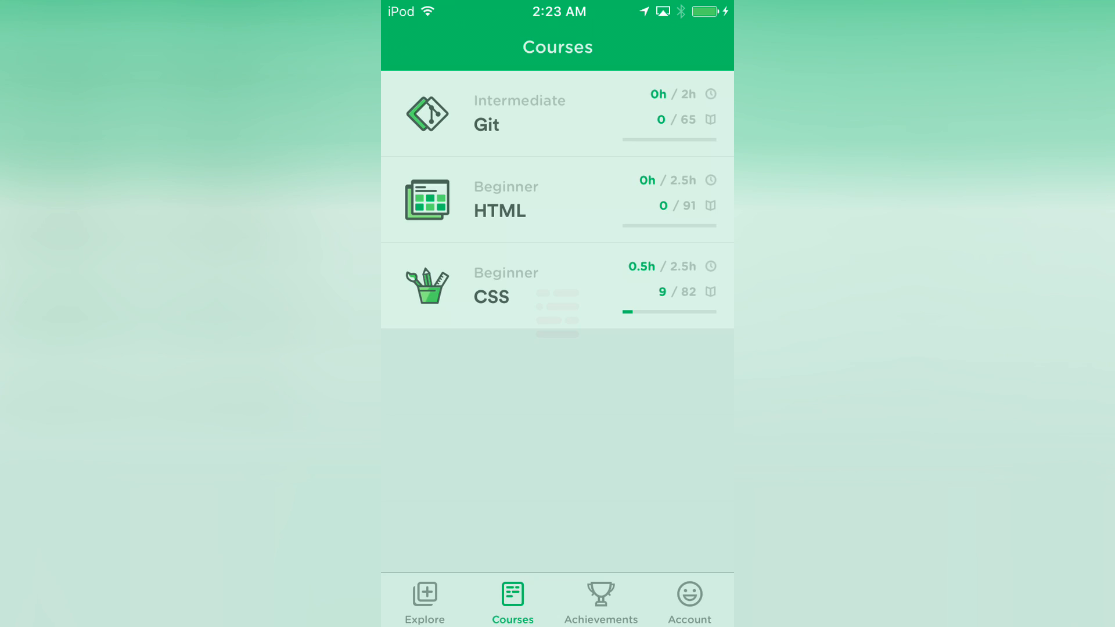
{"action": "left_click", "coordinate": [425, 596]}
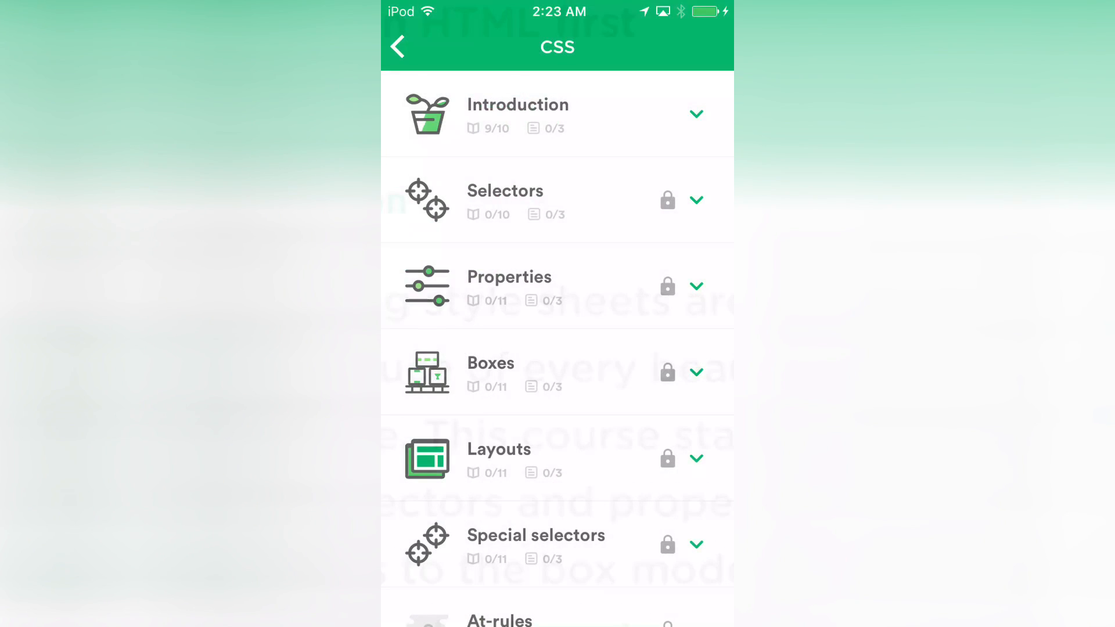
{"action": "scroll", "scroll_direction": "down", "scroll_amount": 3}
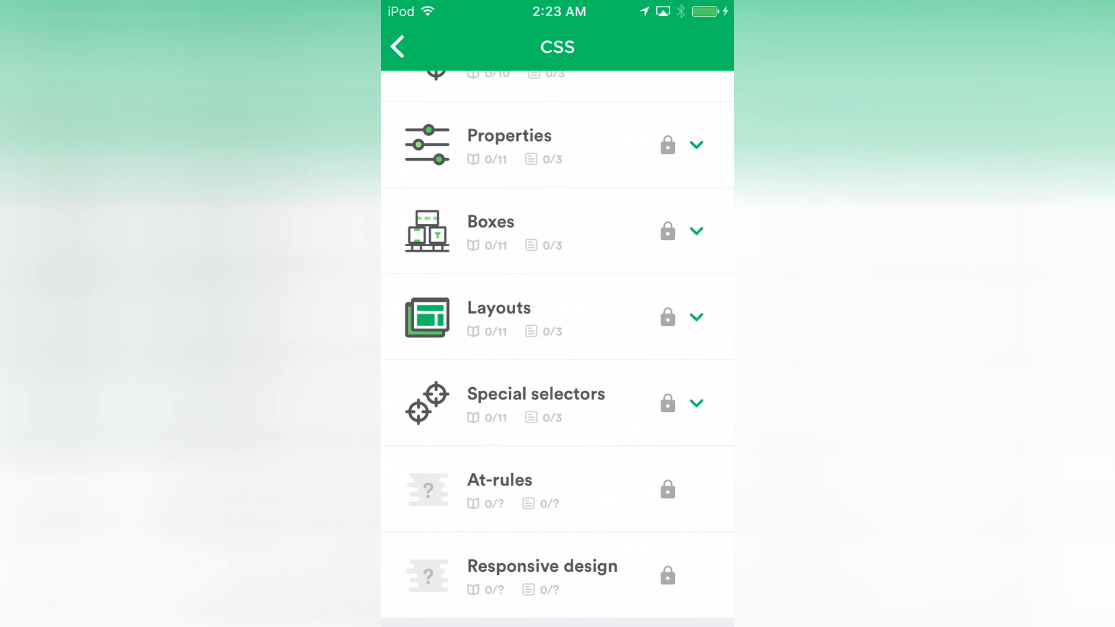
{"action": "scroll", "scroll_direction": "down", "scroll_amount": 3}
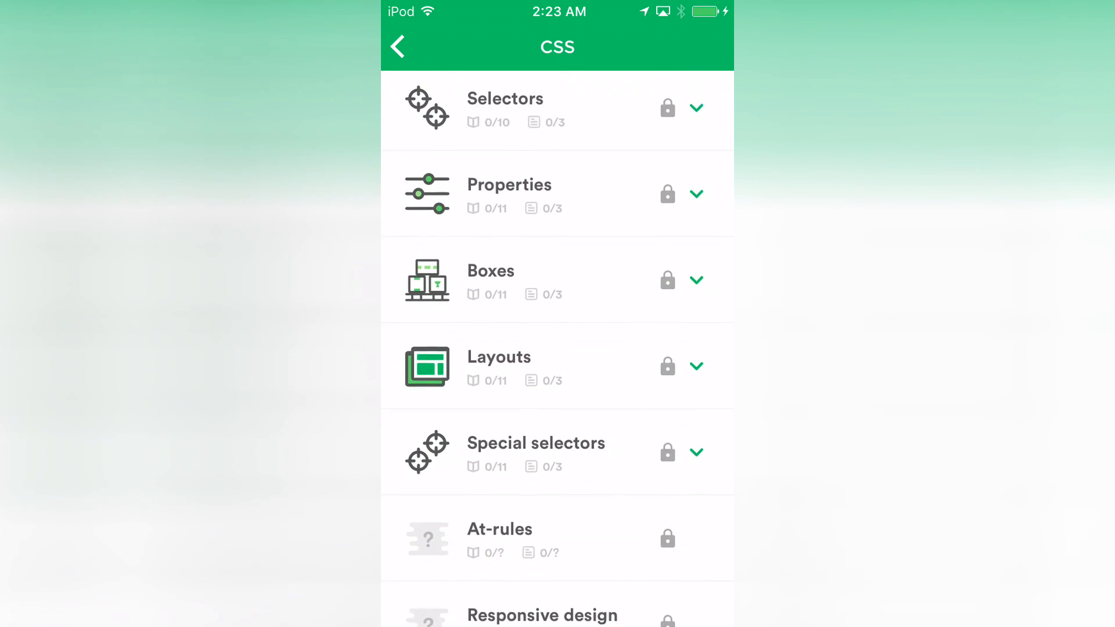
{"action": "scroll", "scroll_direction": "down", "scroll_amount": 3}
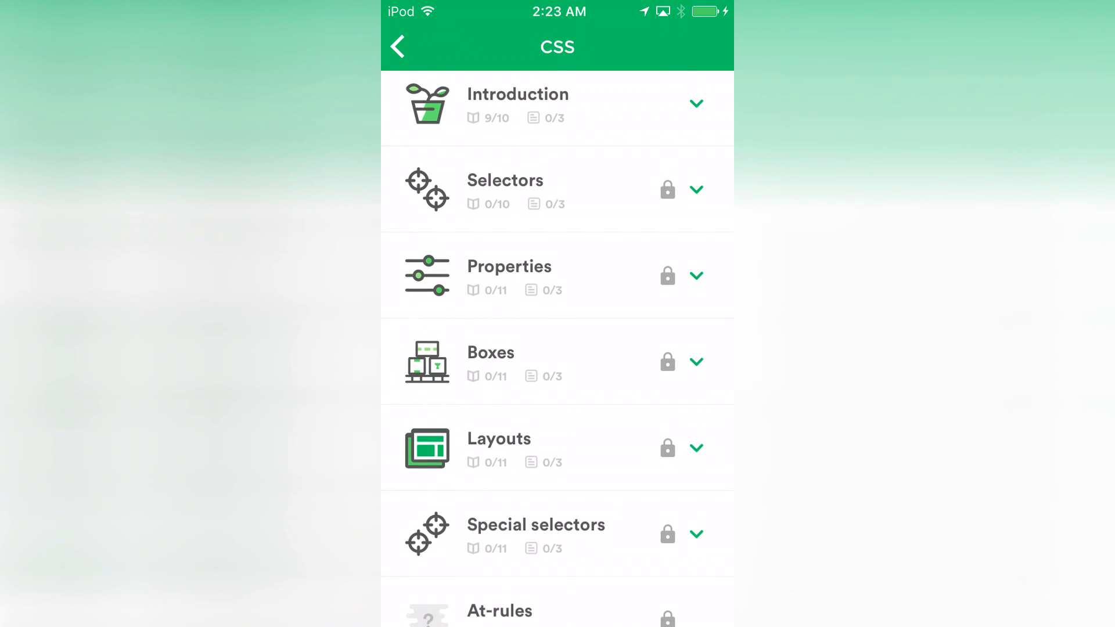
{"action": "left_click", "coordinate": [397, 47]}
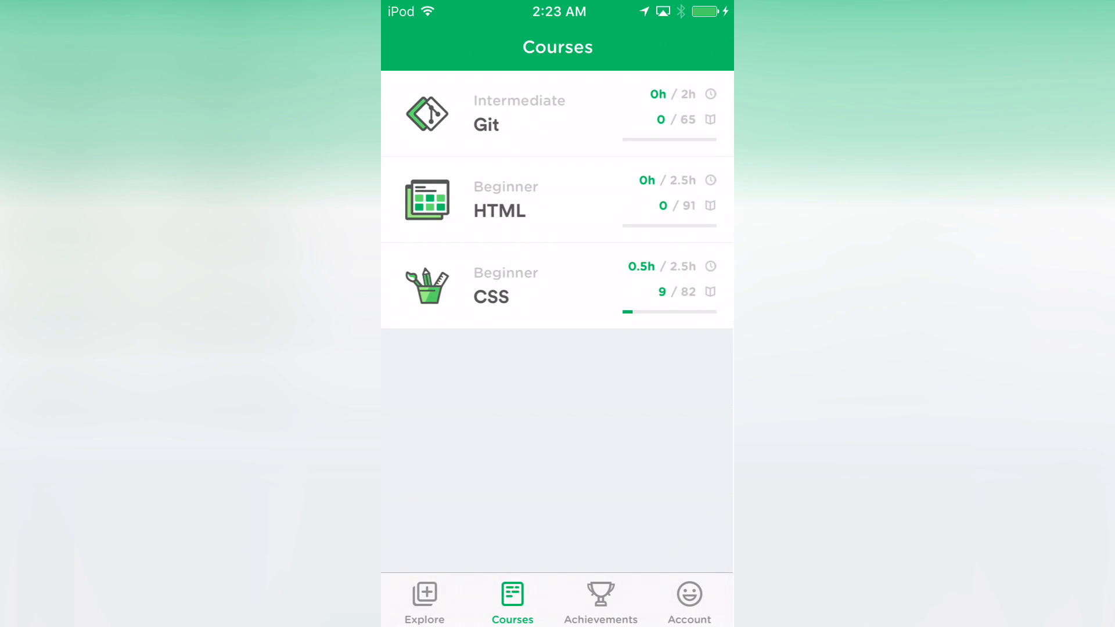